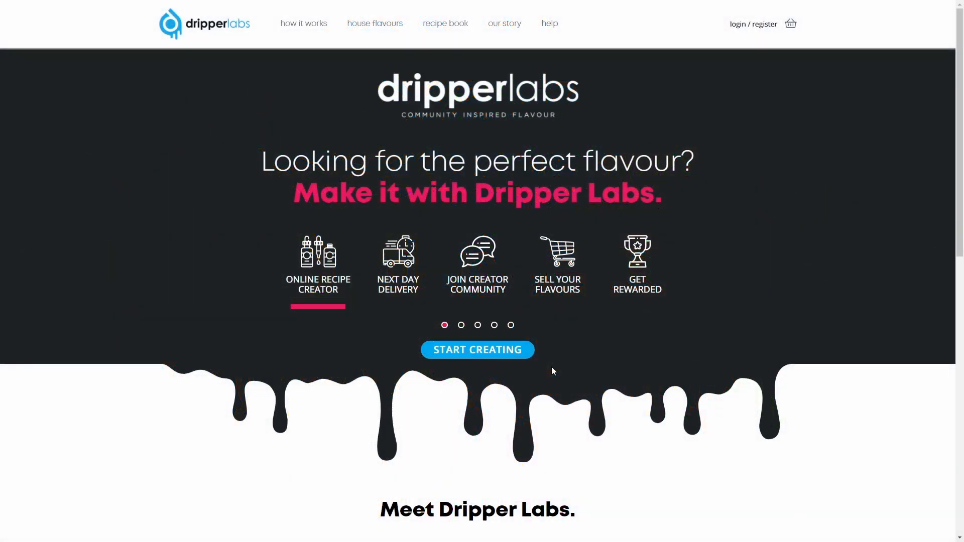
mouse_move(496, 372)
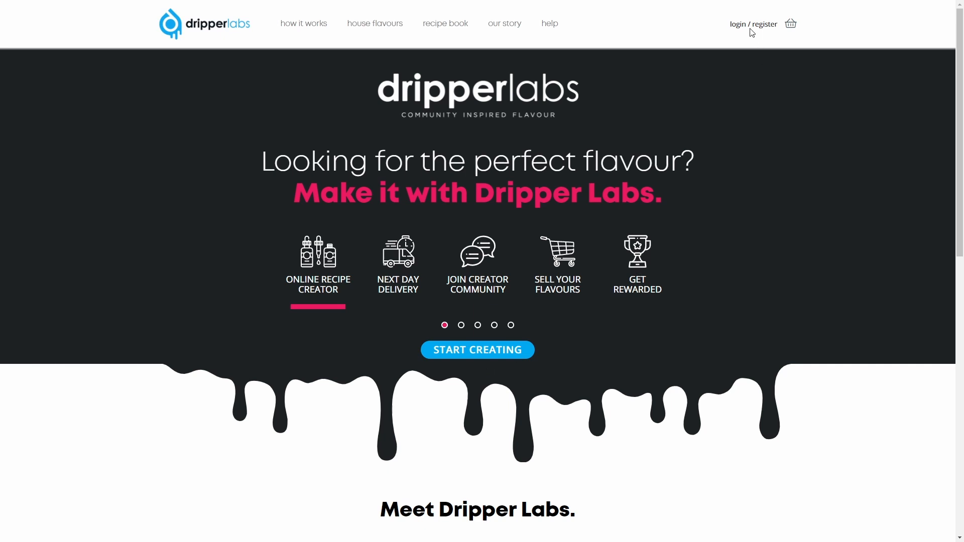
Step: Bring up the Dripper Labs login form from 'login / register' in the top navigation
left_click(752, 25)
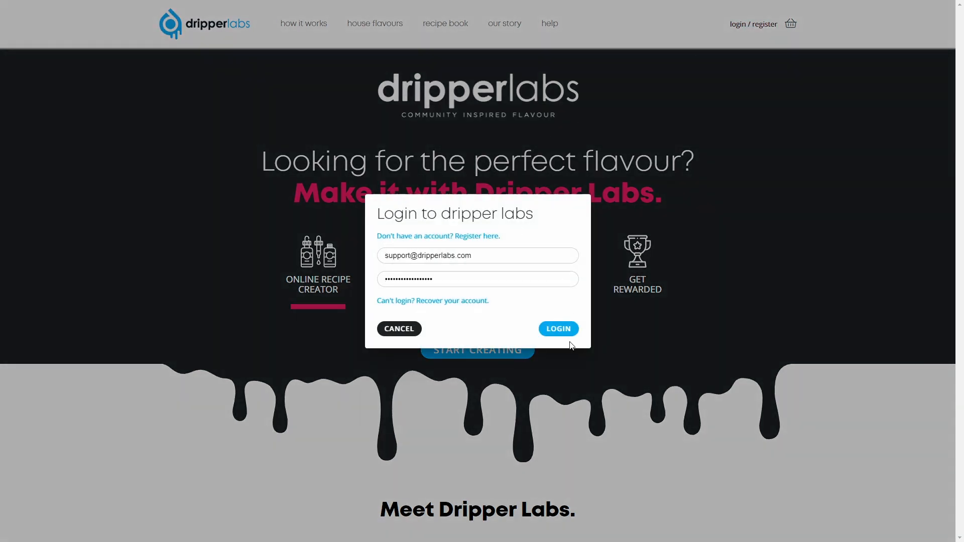
Step: Log in with the saved account and enter 'My Recipe' as the new recipe name
left_click(557, 328)
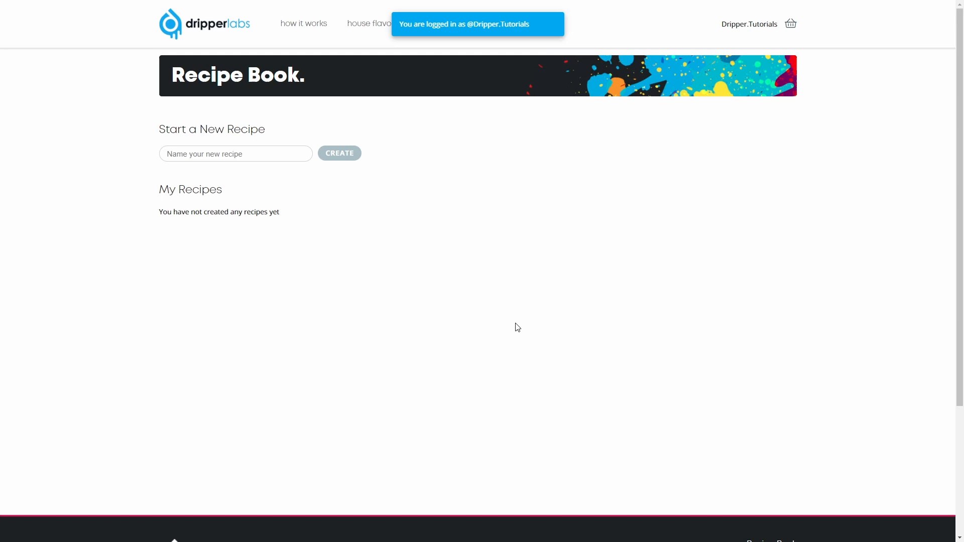
mouse_move(438, 301)
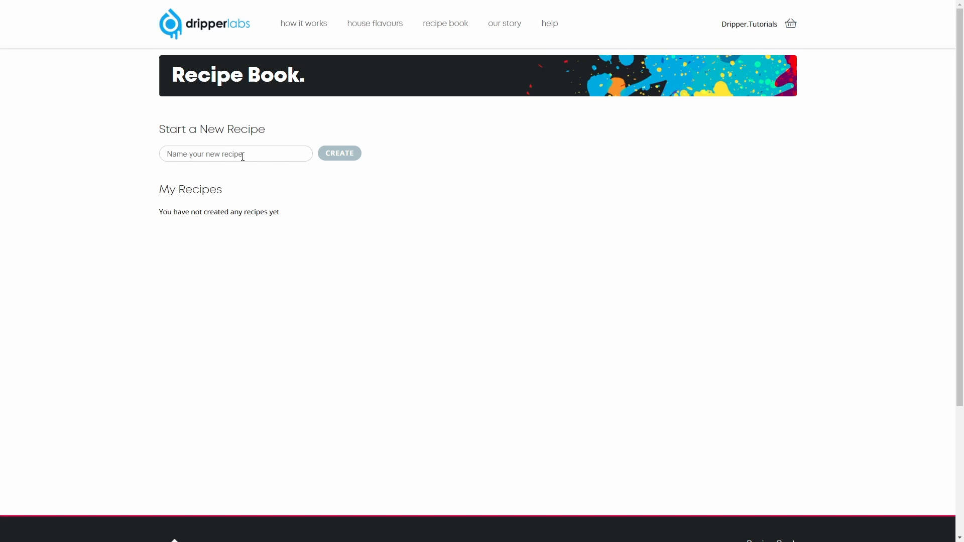
type("My Recipe")
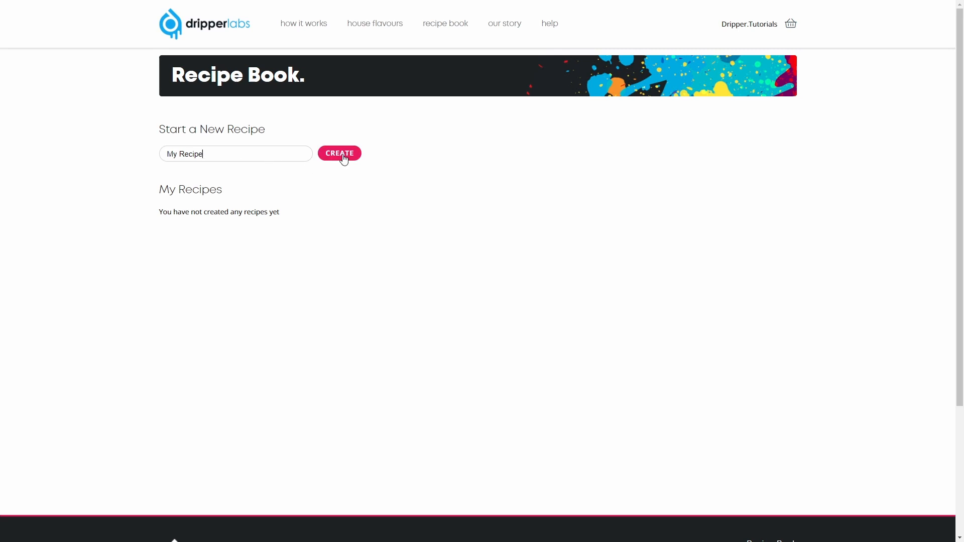
Step: Create the new recipe named 'My Recipe' in the recipe book
left_click(339, 153)
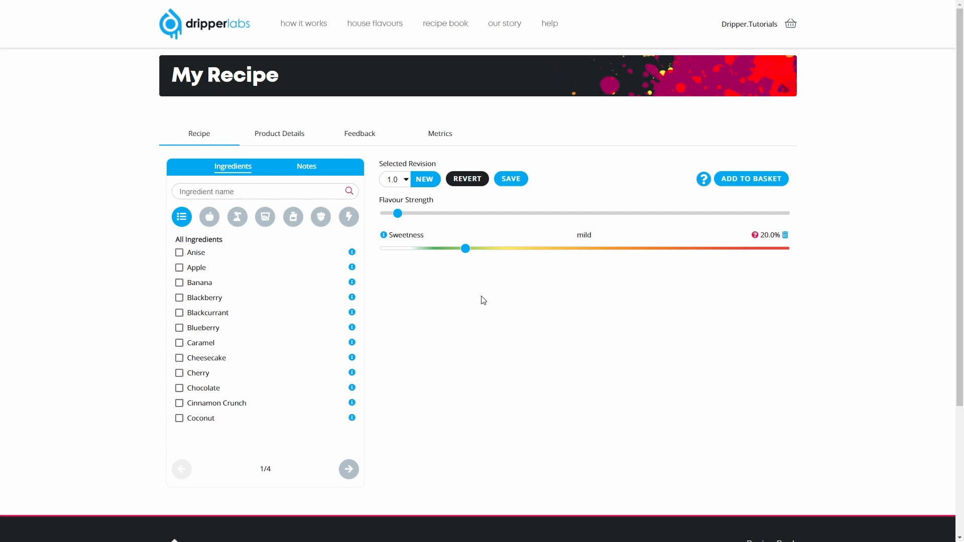
mouse_move(429, 311)
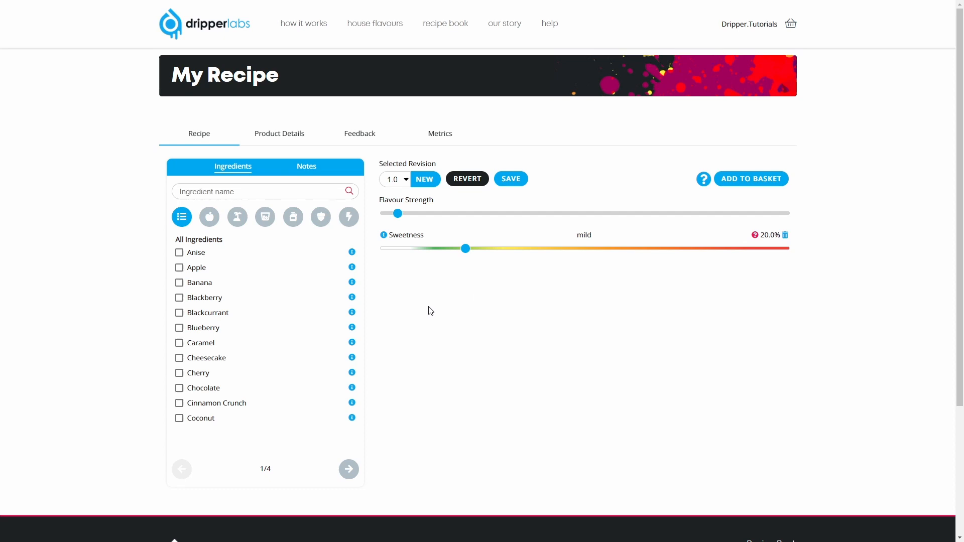
mouse_move(437, 299)
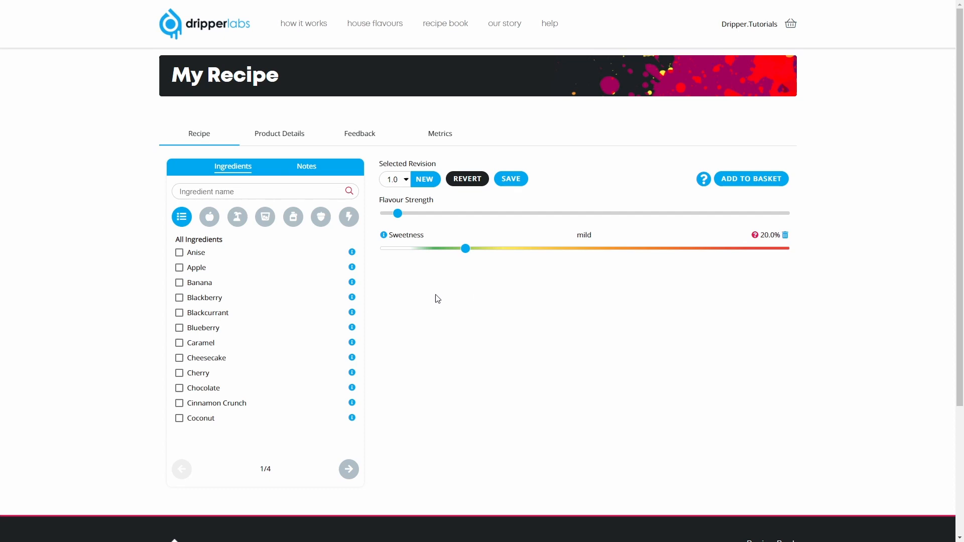
mouse_move(460, 272)
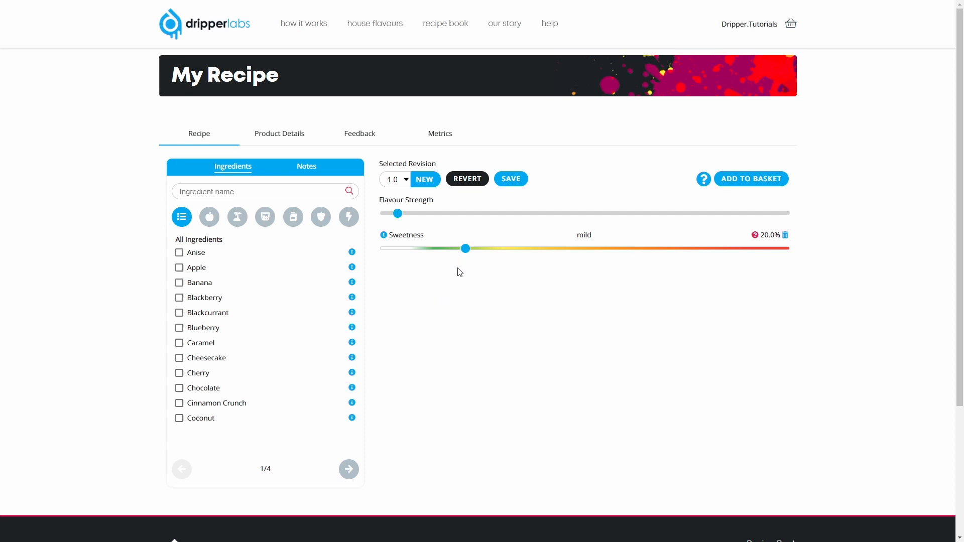
mouse_move(488, 206)
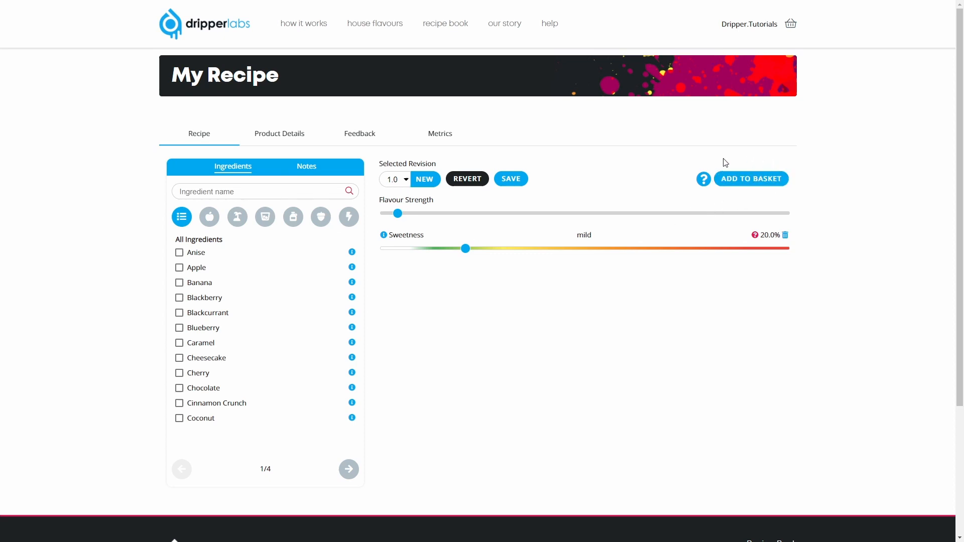
mouse_move(751, 178)
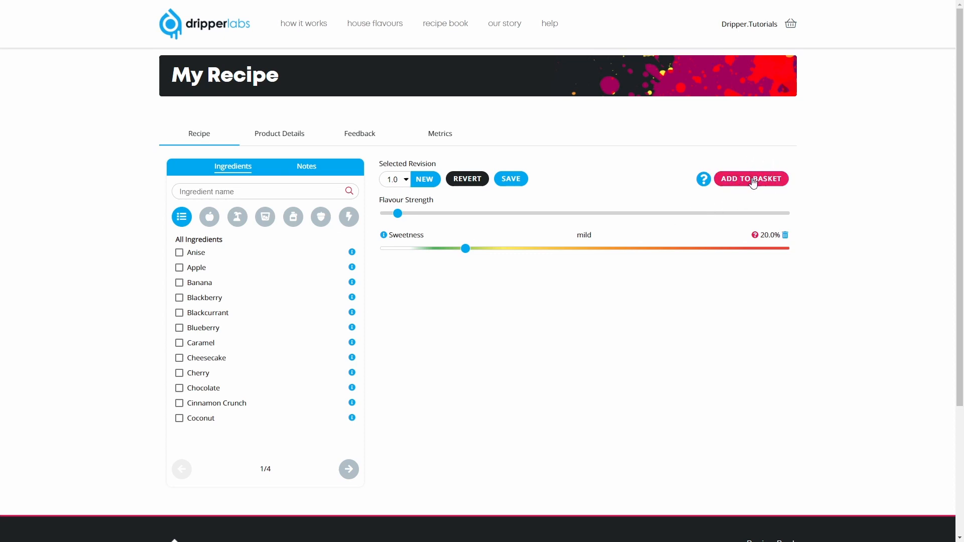
mouse_move(593, 252)
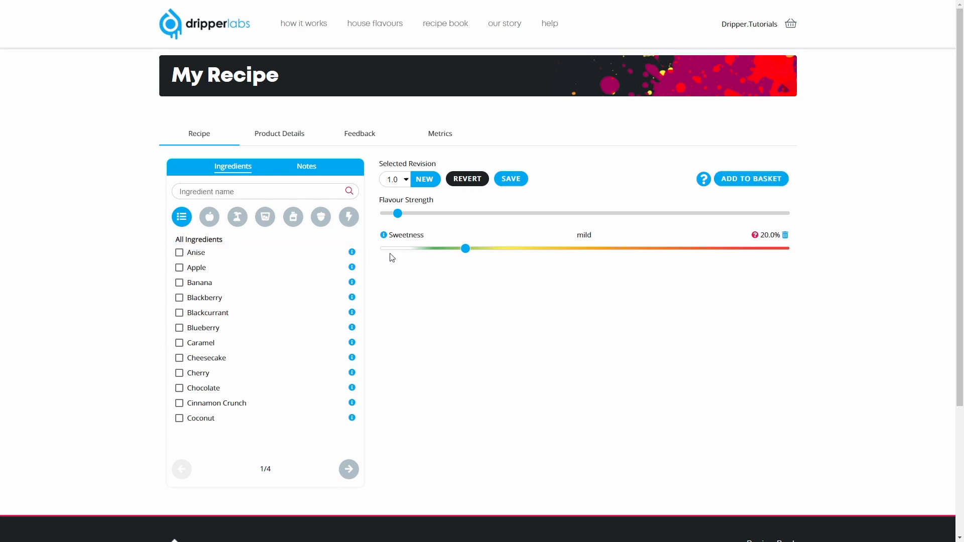
mouse_move(399, 296)
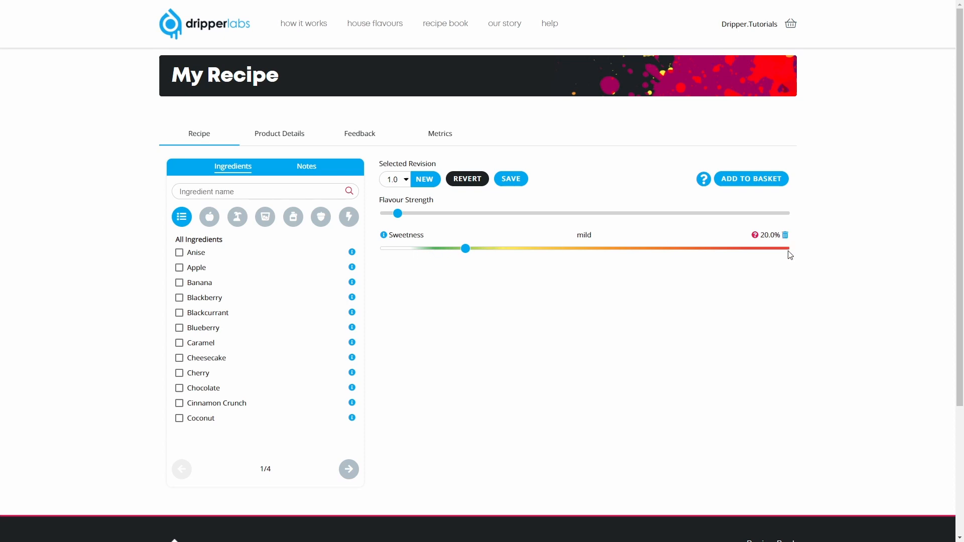
mouse_move(383, 271)
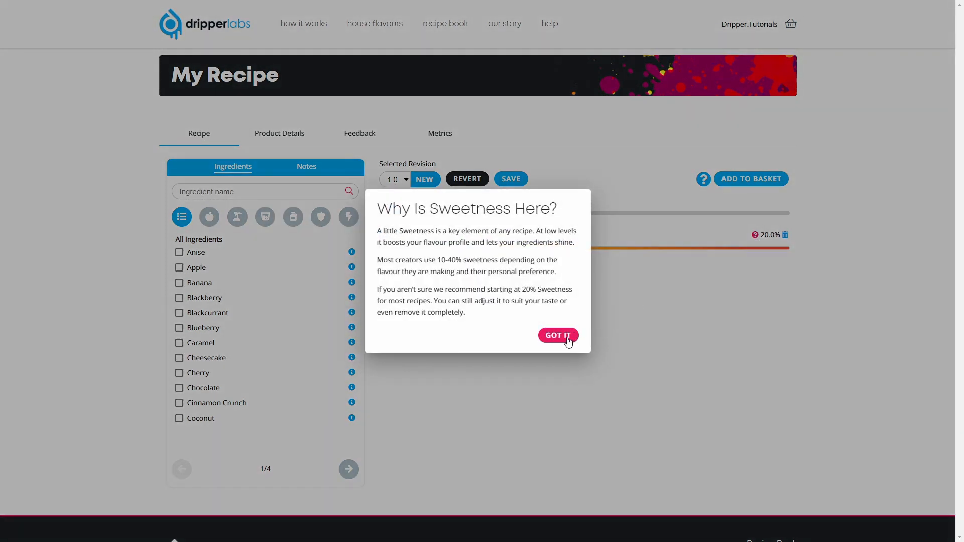
Step: Dismiss the 'Why Is Sweetness Here?' explanation with GOT IT
left_click(557, 335)
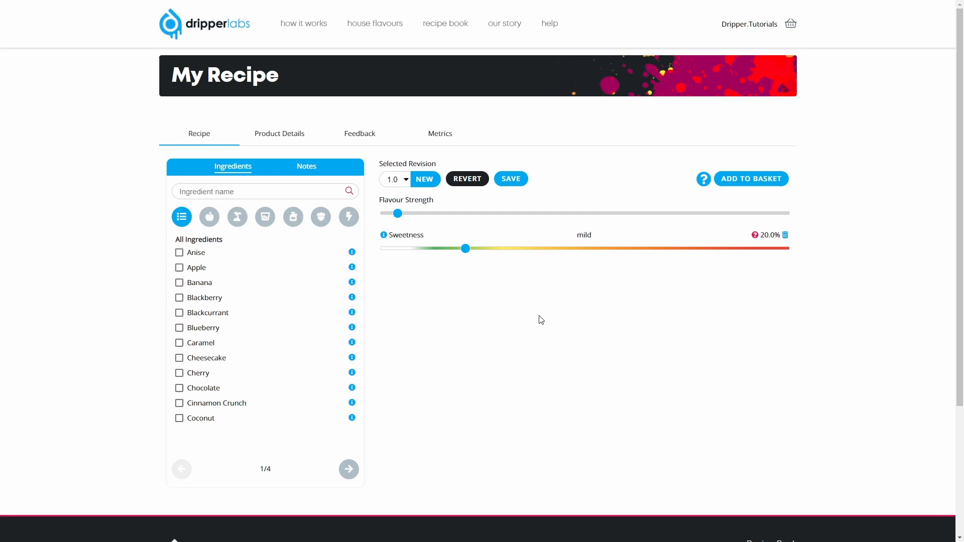
mouse_move(198, 282)
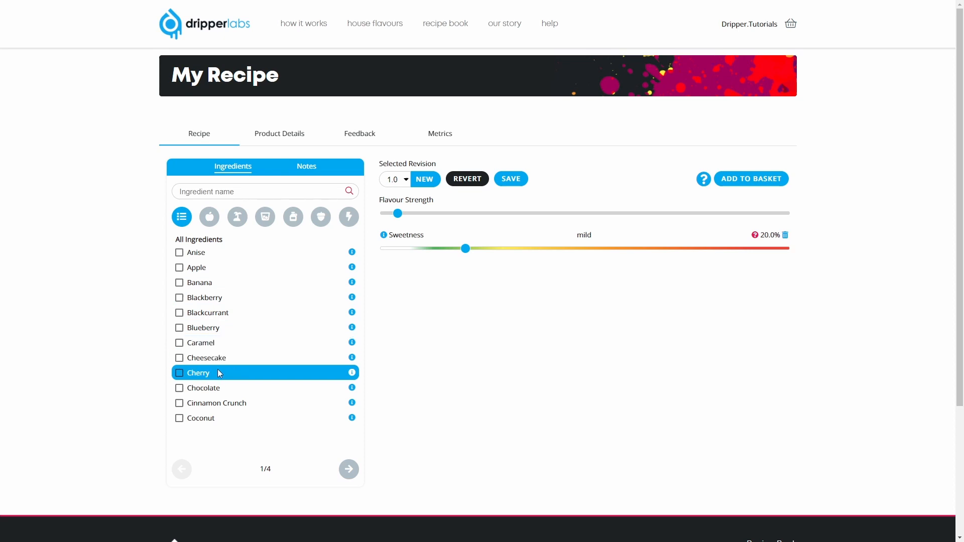
mouse_move(233, 357)
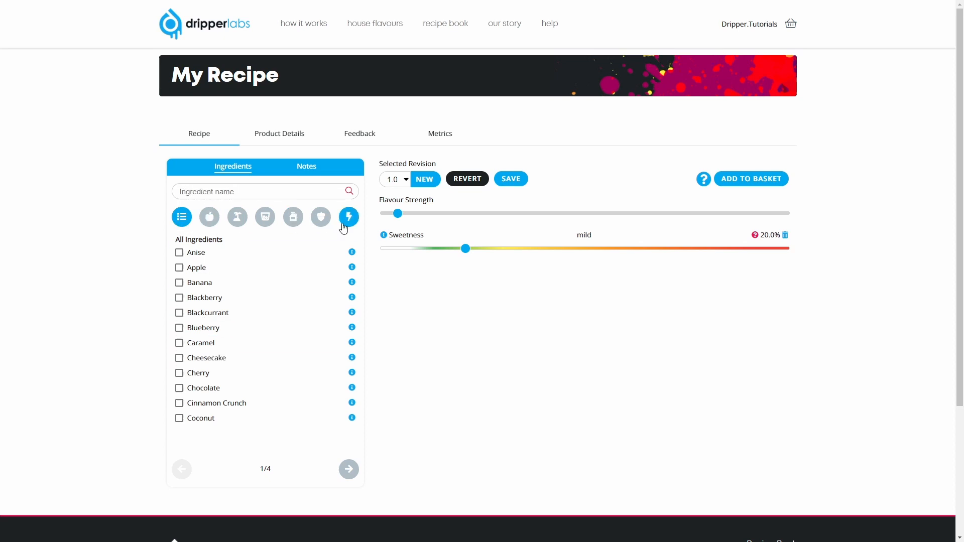
mouse_move(320, 466)
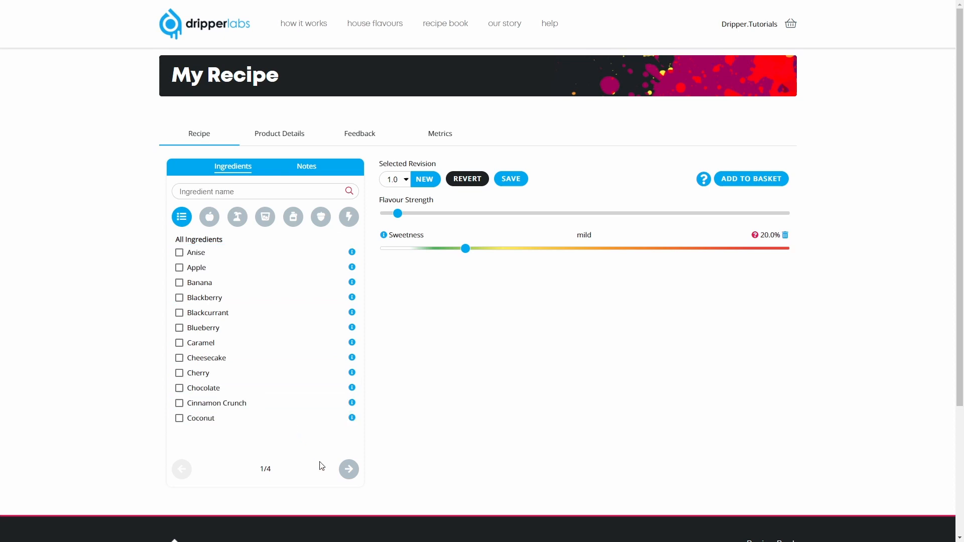
left_click(348, 469)
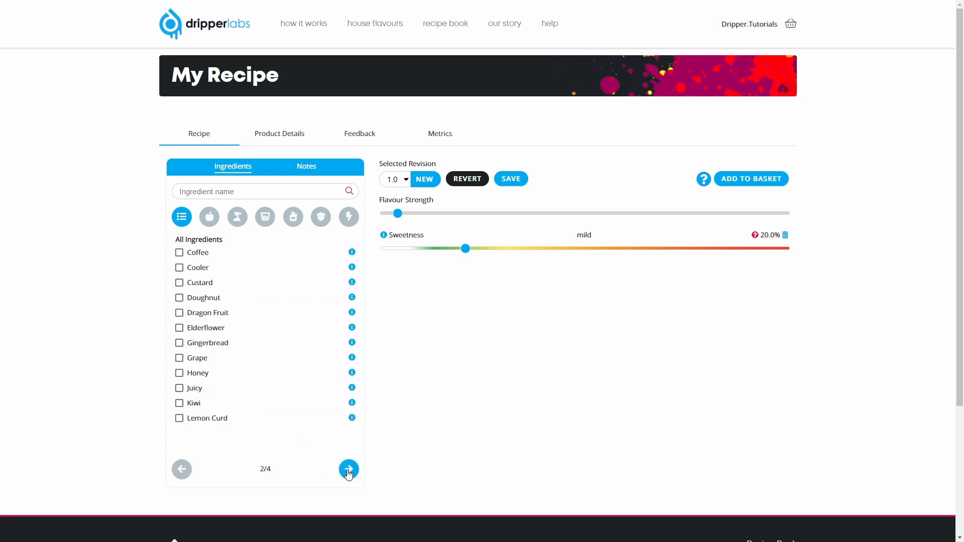
left_click(348, 469)
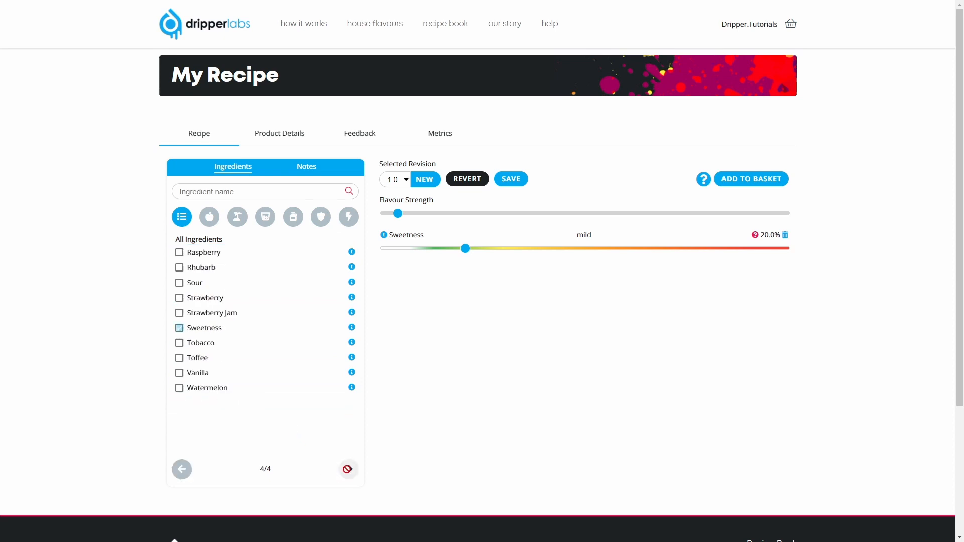
left_click(179, 328)
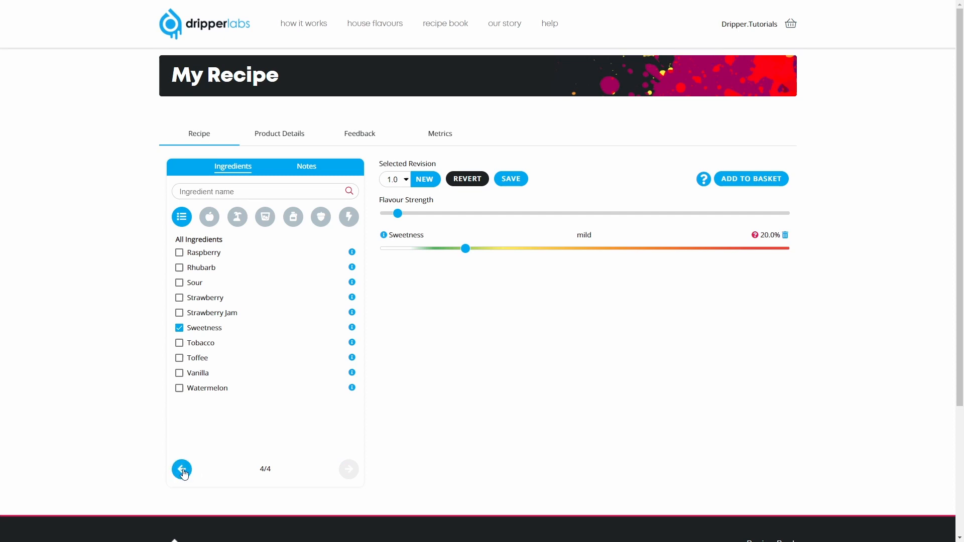
left_click(181, 469)
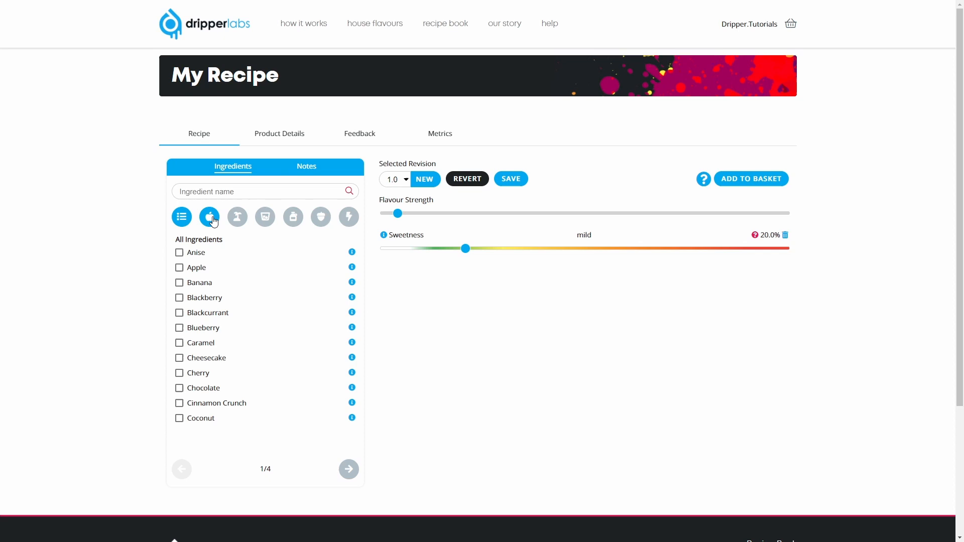
Step: Browse the ingredient categories from Desserts & Drinks through Enhancers & Modifiers, ending on Berries & Fruits
left_click(238, 217)
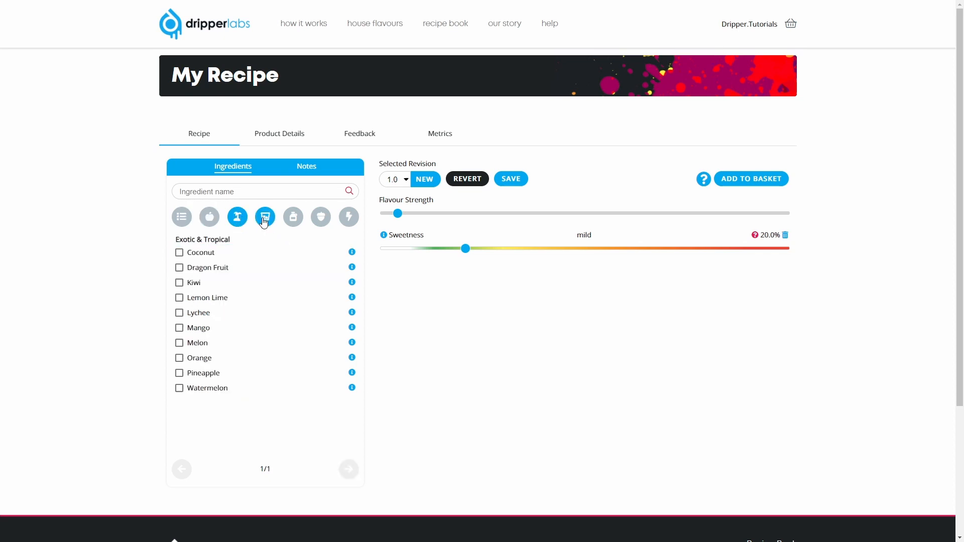
left_click(293, 217)
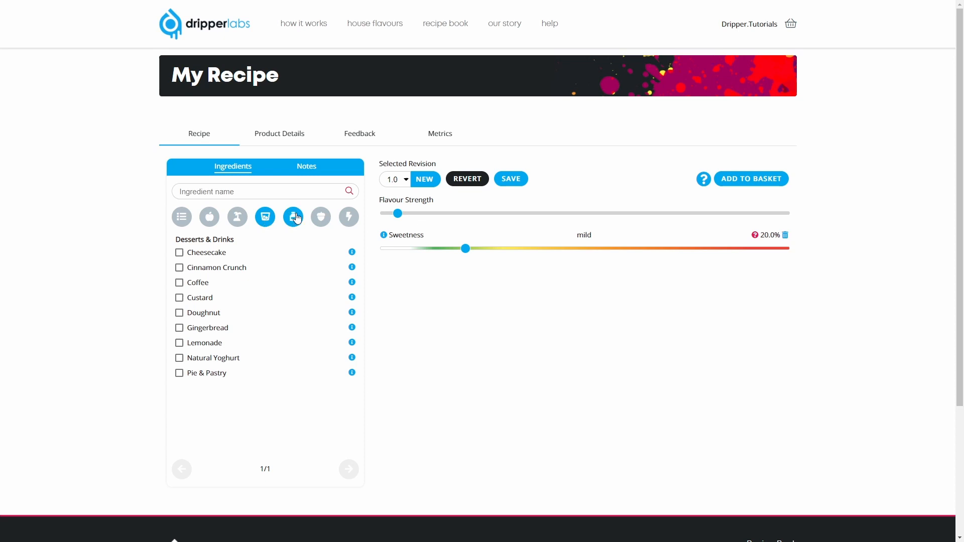
left_click(321, 216)
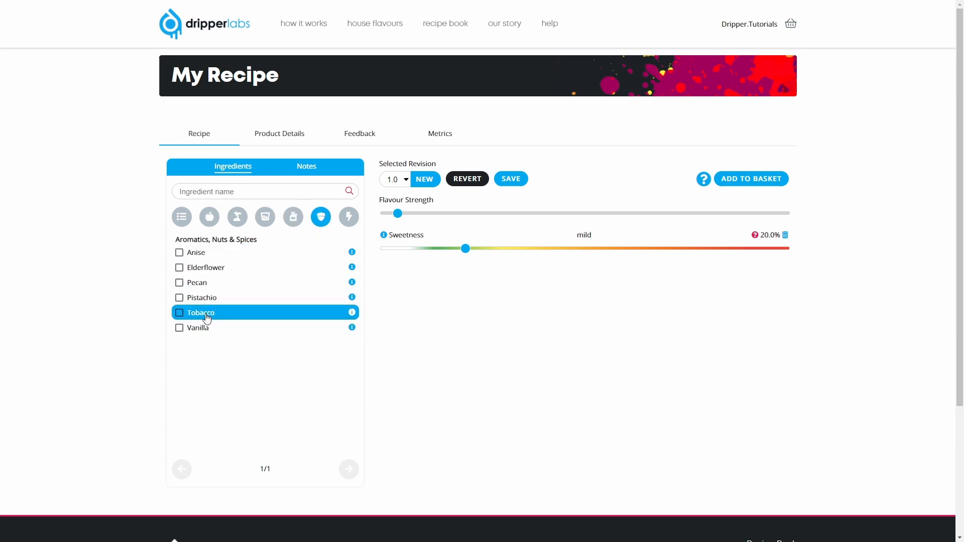
mouse_move(220, 298)
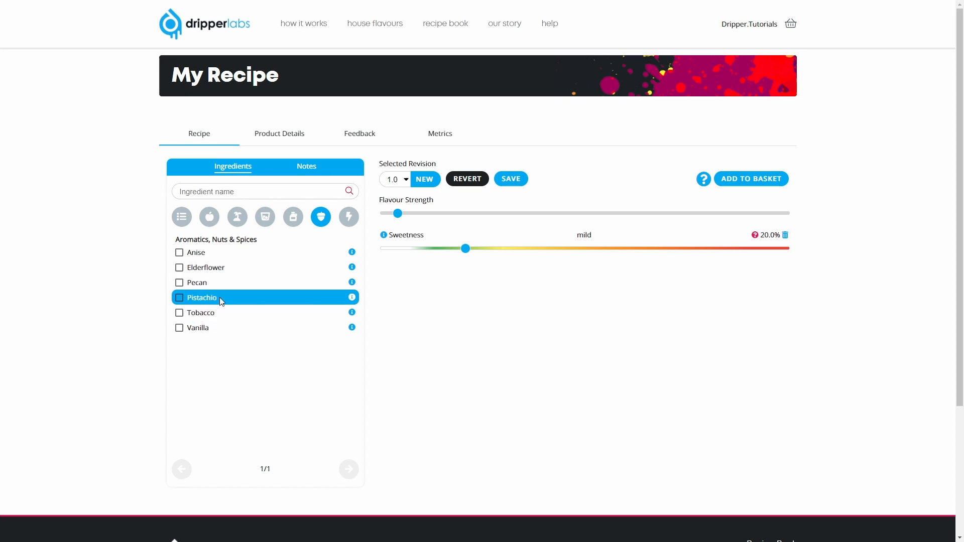
left_click(348, 216)
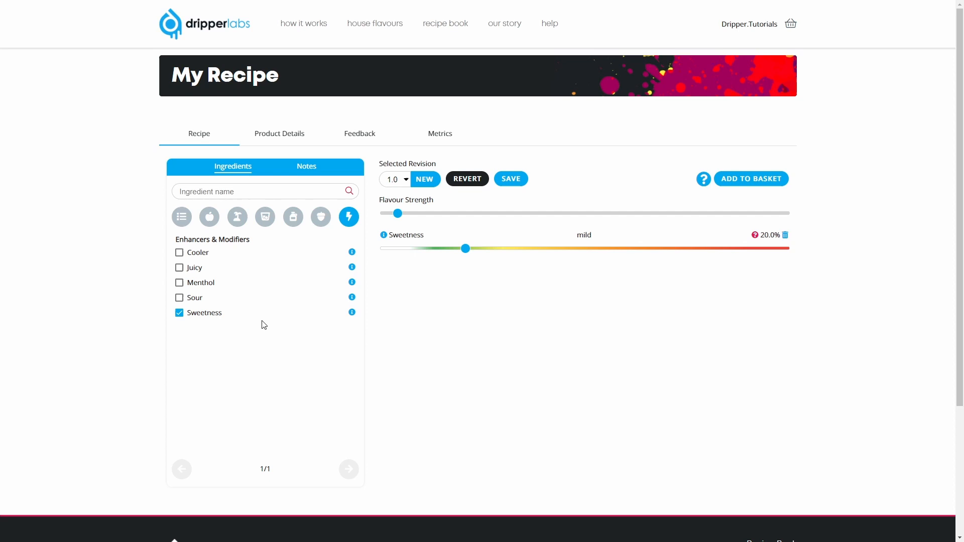
left_click(181, 217)
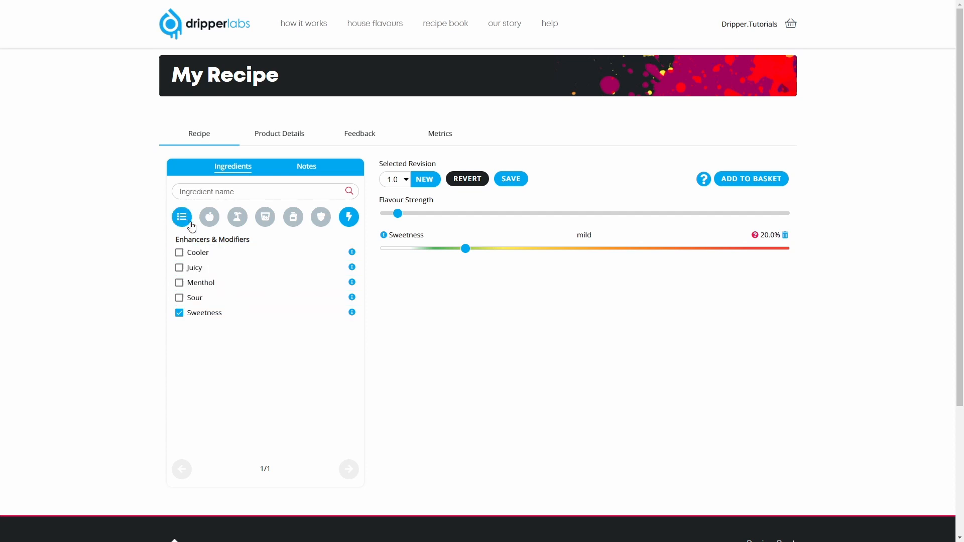
left_click(209, 217)
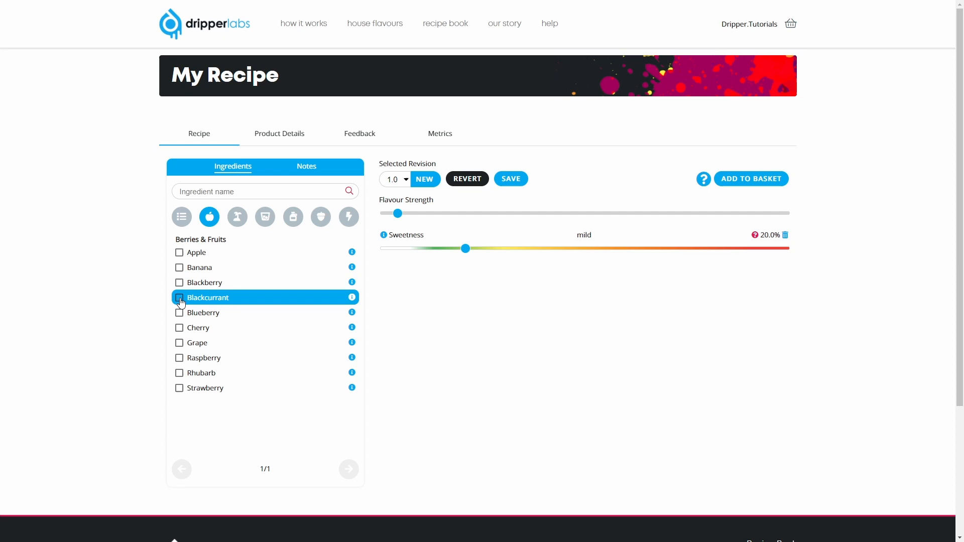
Step: Add Blackcurrant and Blueberry, then Menthol from Enhancers & Modifiers, each at 0%
left_click(180, 298)
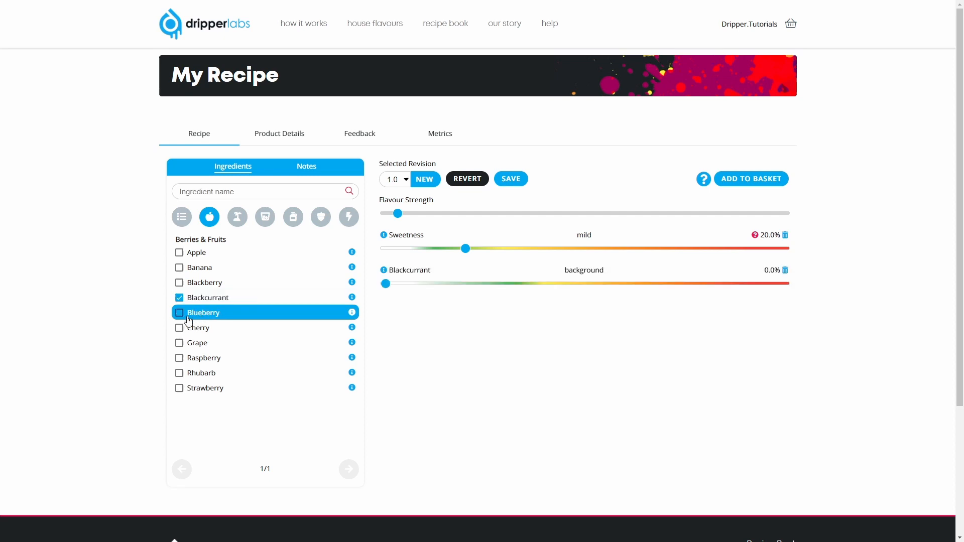
left_click(179, 312)
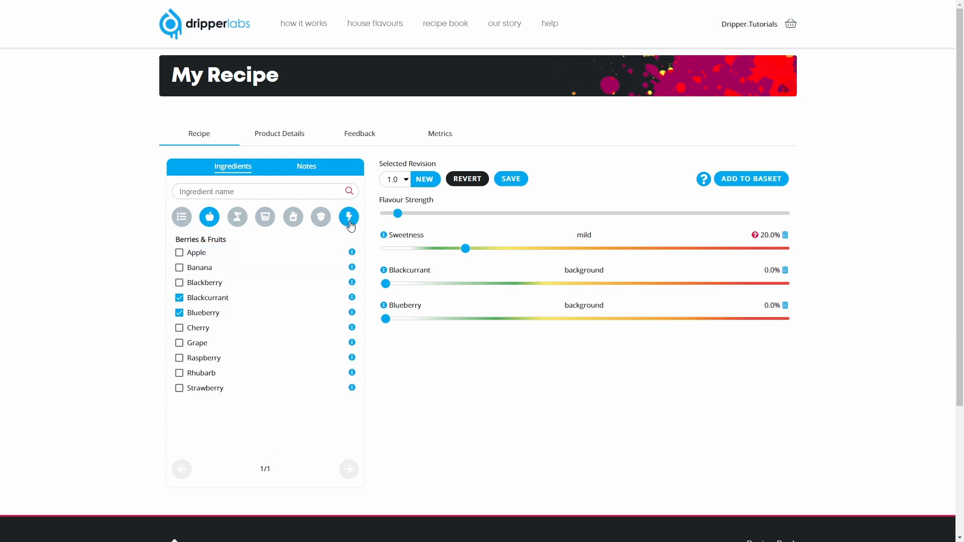
left_click(348, 217)
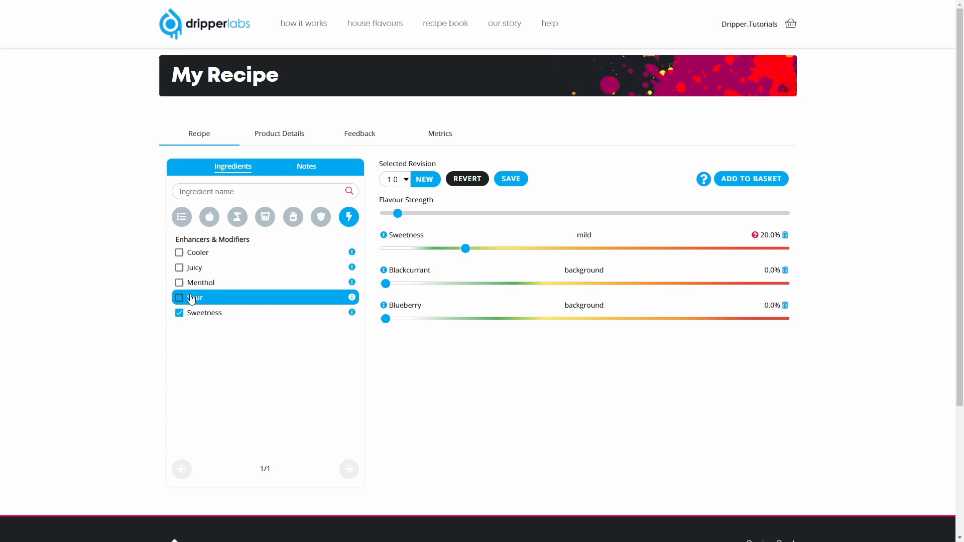
mouse_move(199, 252)
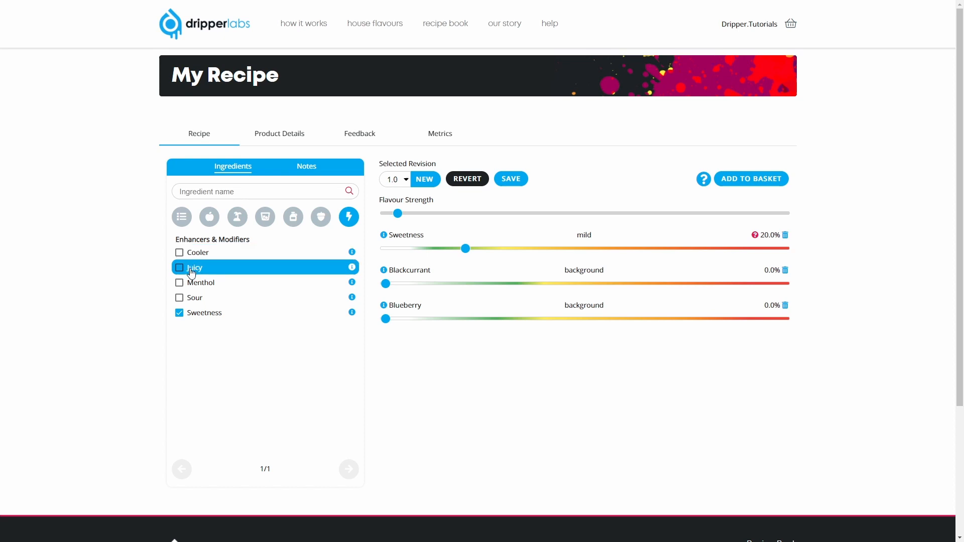
mouse_move(195, 298)
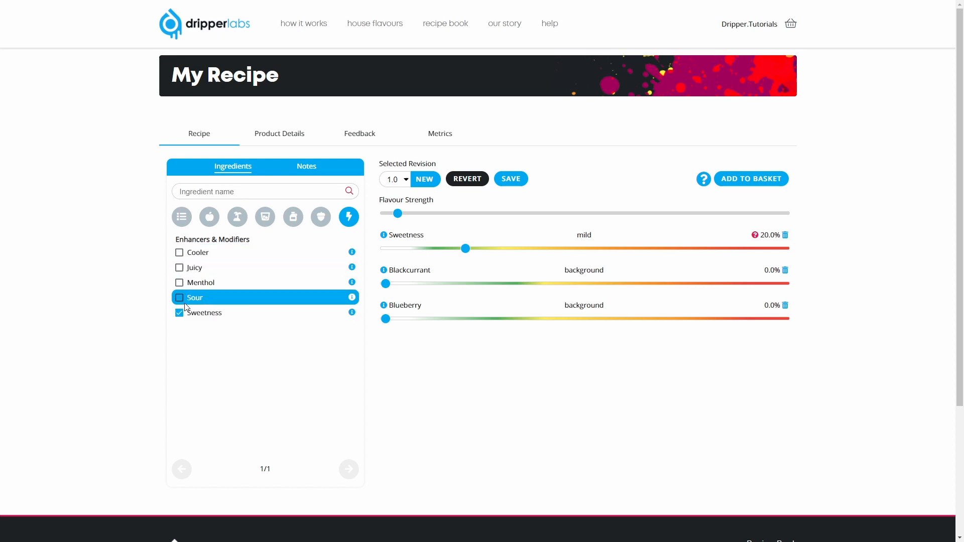
mouse_move(201, 282)
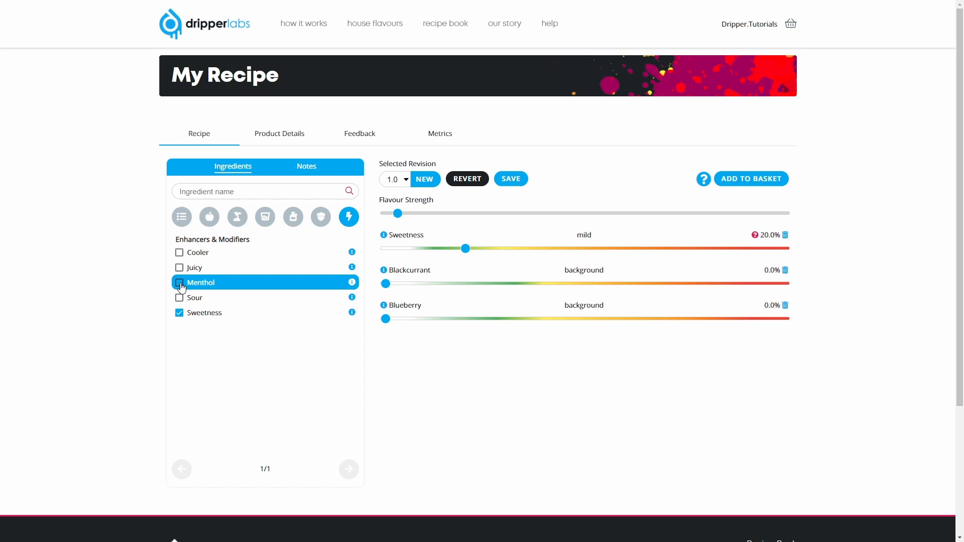
left_click(180, 282)
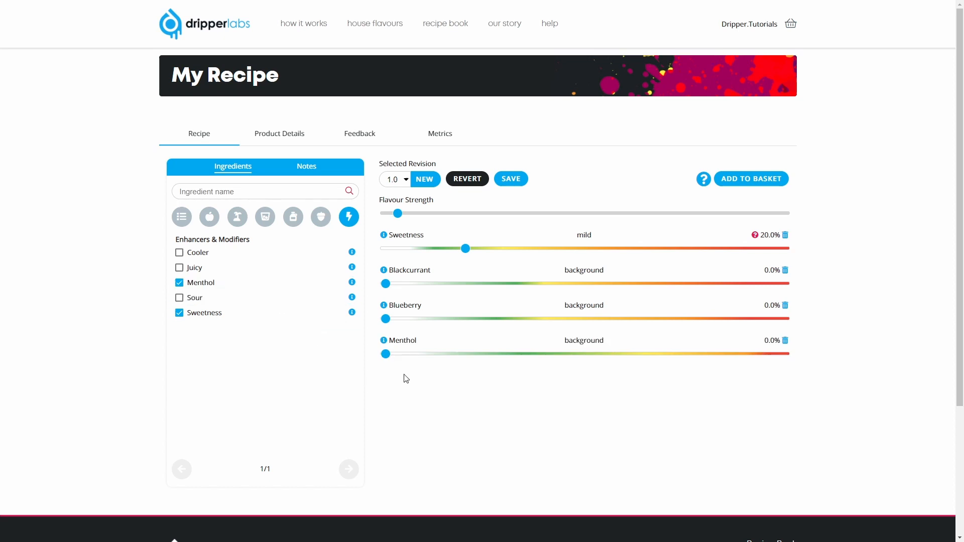
mouse_move(392, 334)
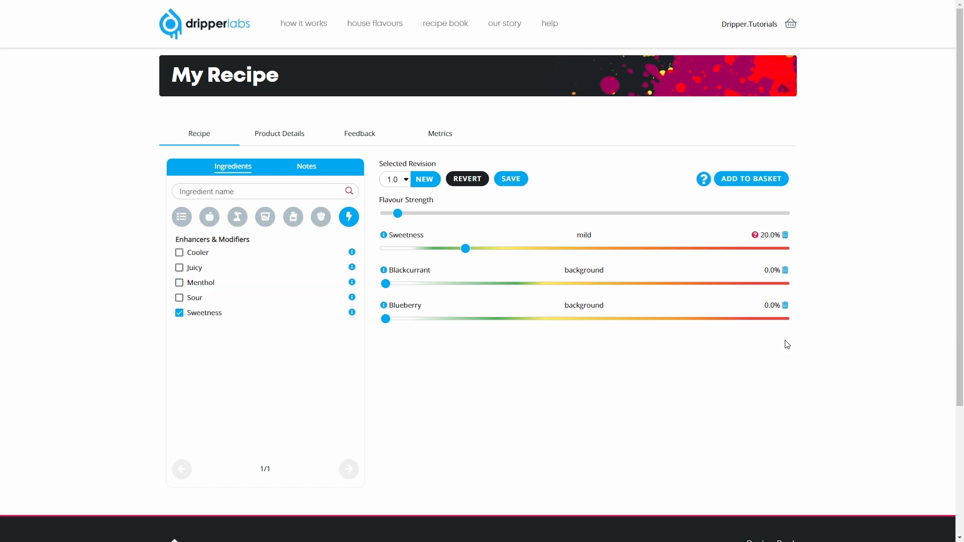
left_click(180, 282)
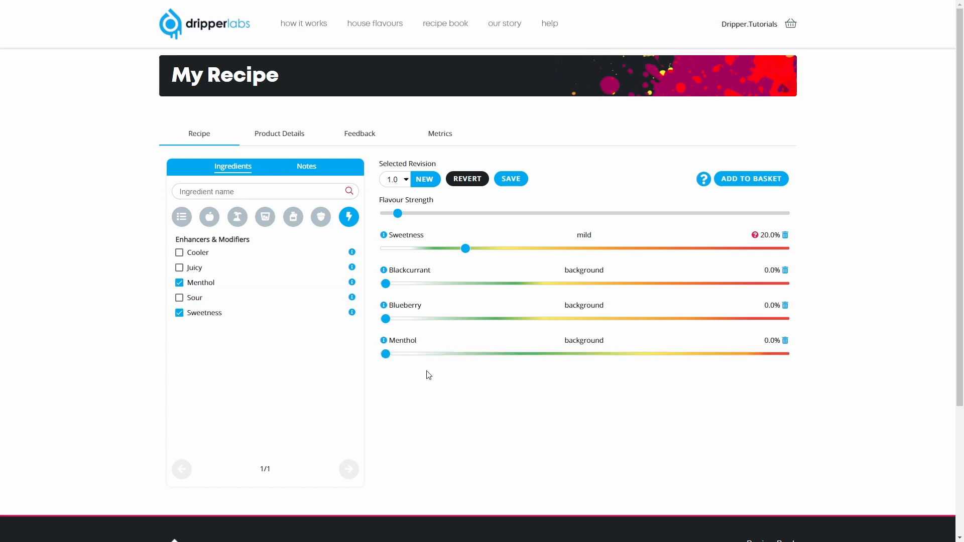
mouse_move(486, 391)
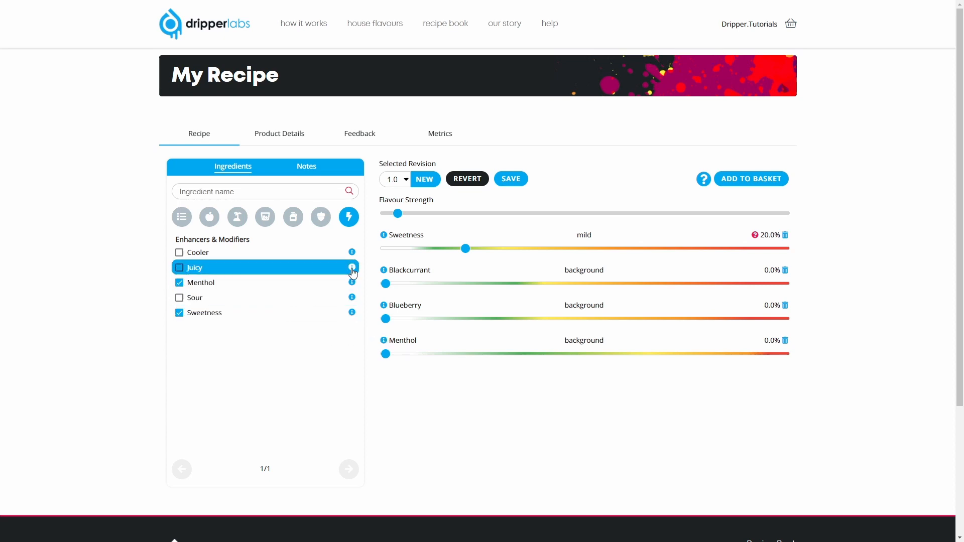
Step: Read and hide the descriptions of the Juicy and Blackcurrant ingredients
left_click(351, 267)
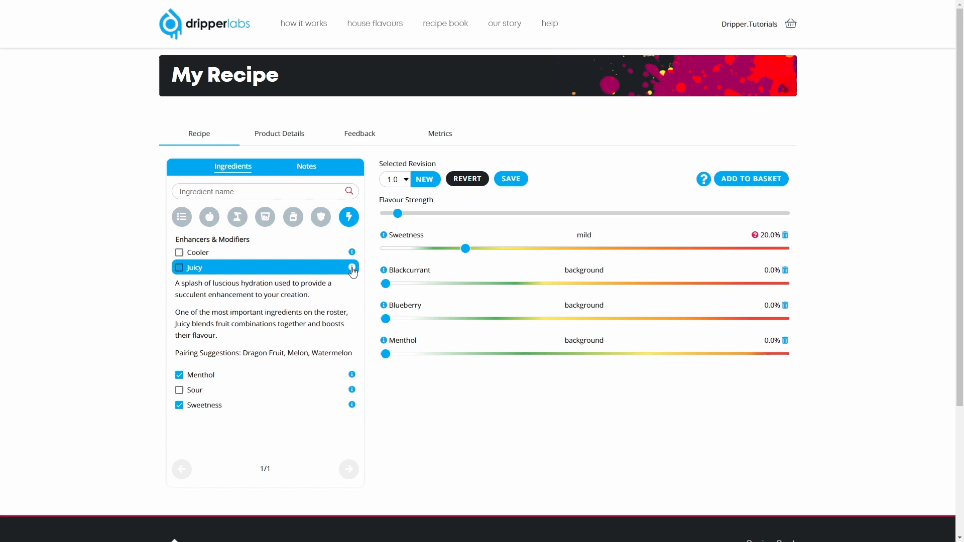
left_click(352, 267)
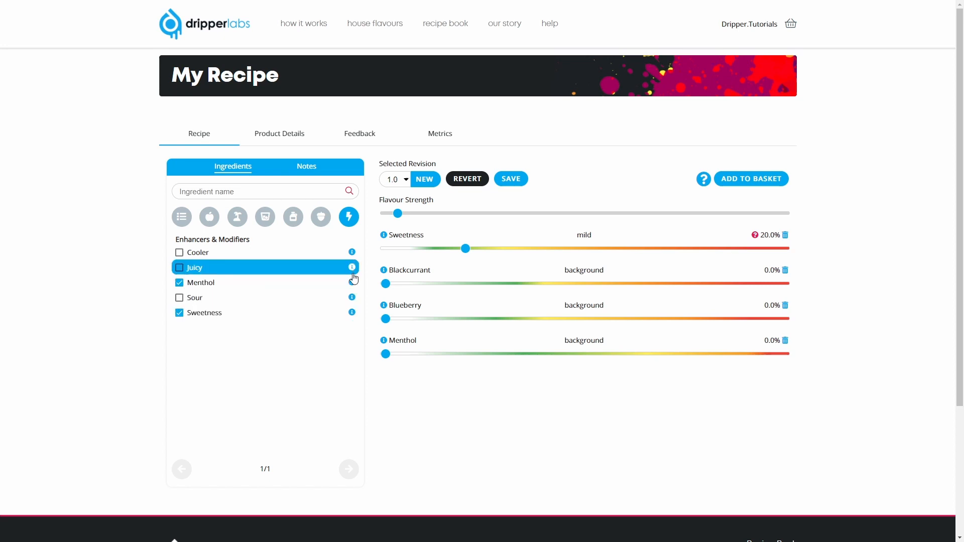
left_click(384, 271)
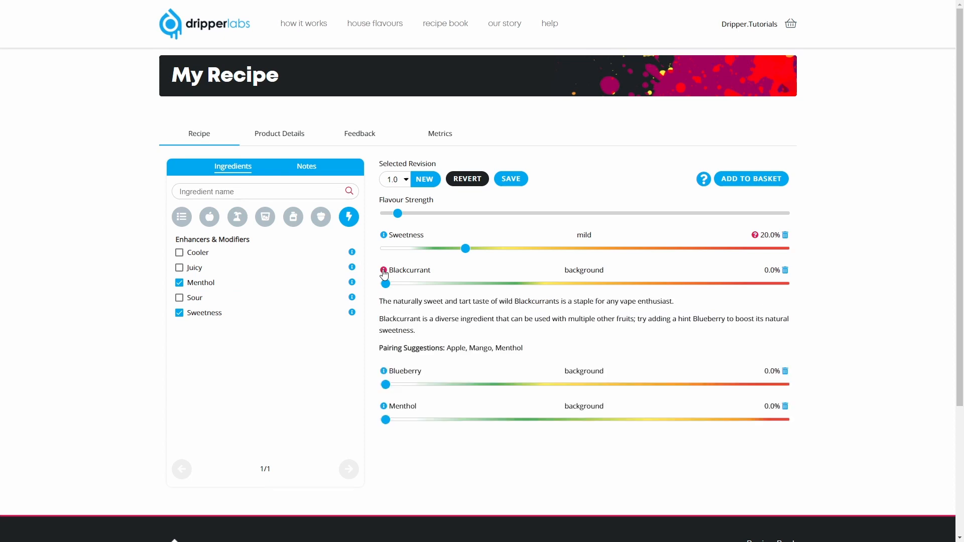
left_click(383, 271)
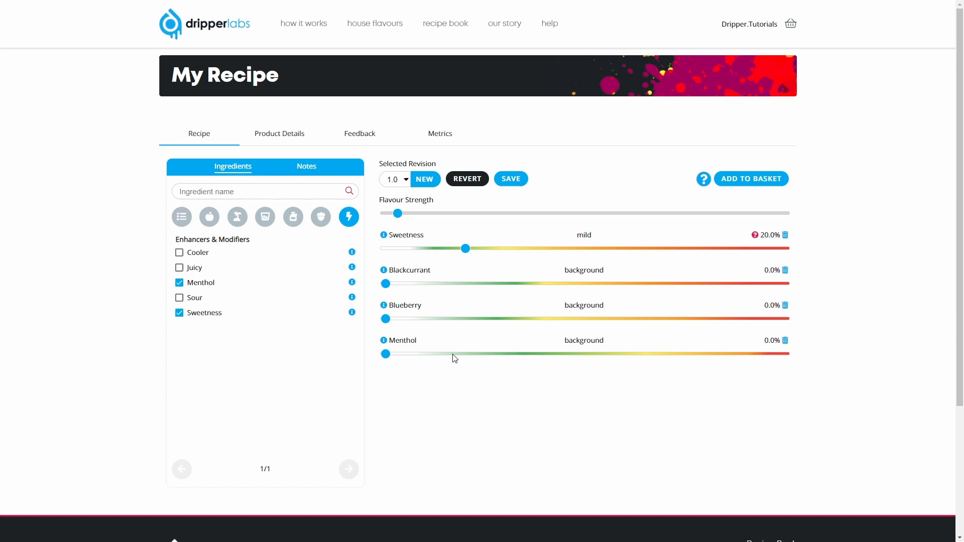
mouse_move(385, 283)
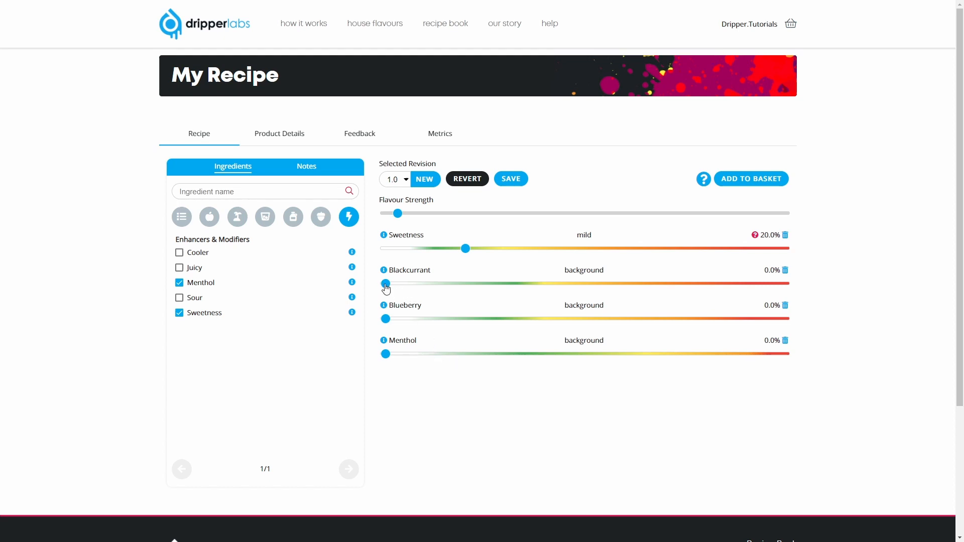
Step: Raise Blackcurrant to an intense level, settling at about 64.1%
left_click_drag(386, 283, 508, 284)
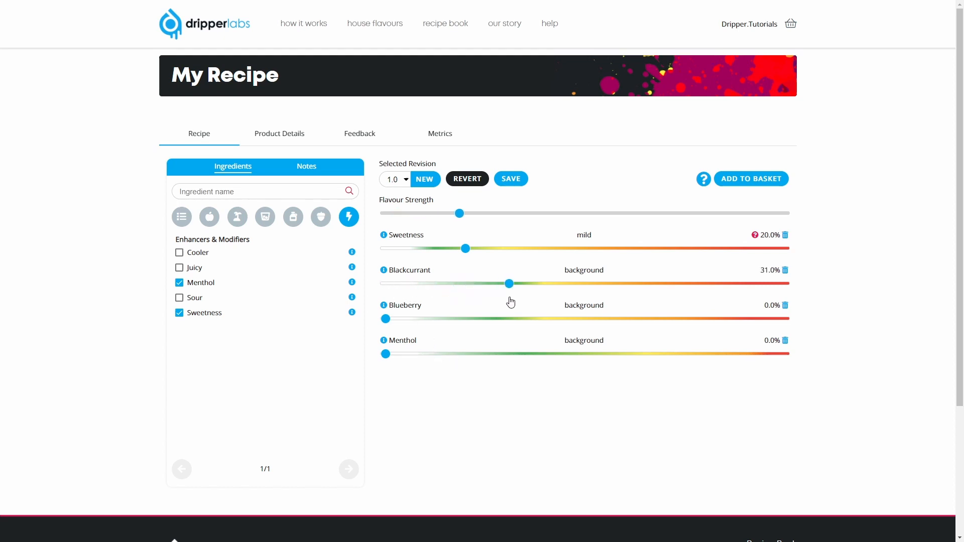
left_click_drag(507, 283, 660, 283)
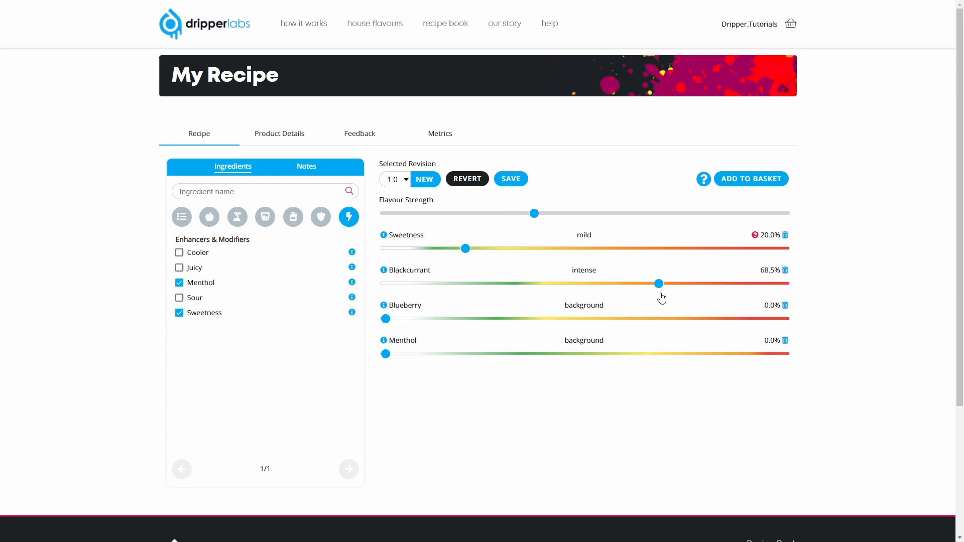
left_click_drag(660, 284, 629, 283)
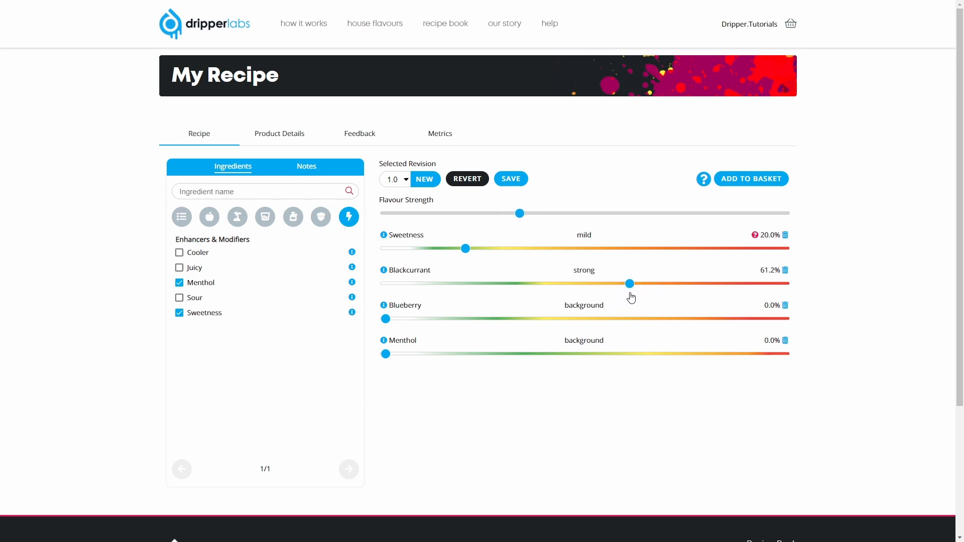
left_click_drag(628, 283, 642, 284)
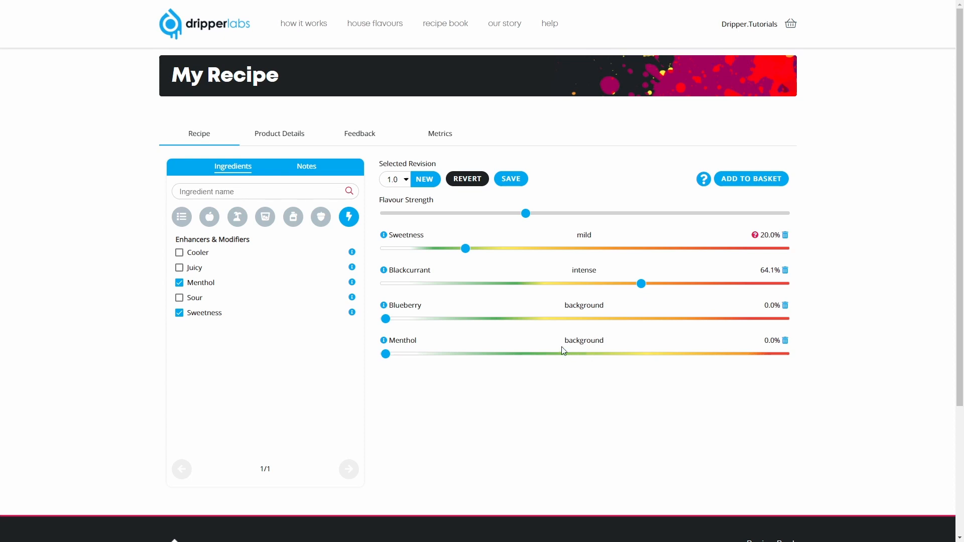
Step: Raise Blueberry gradually to a mild 34.0%
left_click_drag(384, 318, 409, 319)
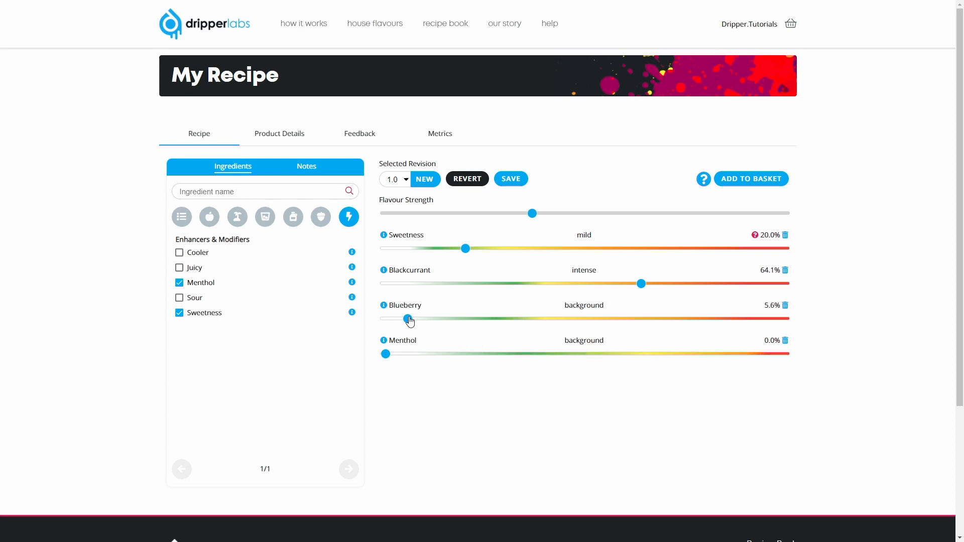
left_click_drag(407, 318, 488, 319)
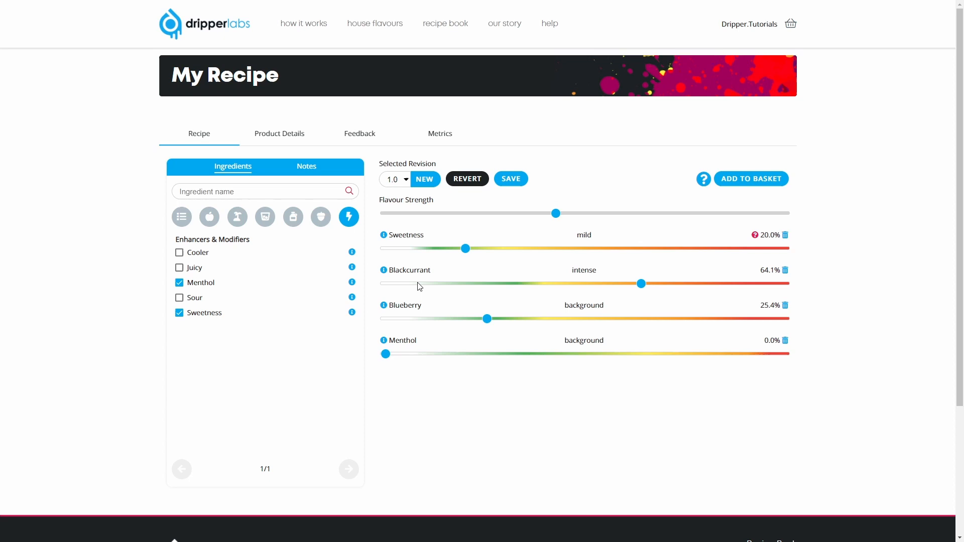
left_click_drag(487, 318, 499, 318)
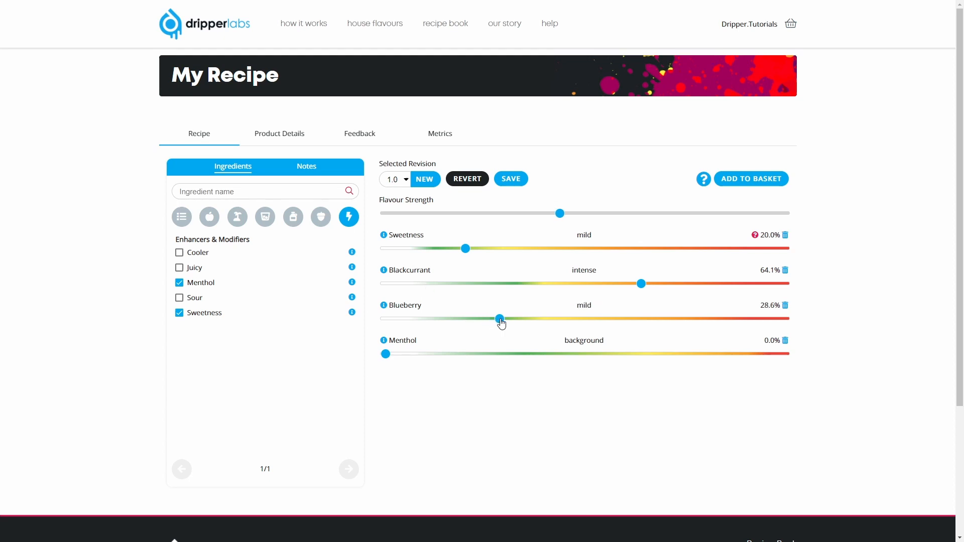
left_click_drag(499, 318, 520, 319)
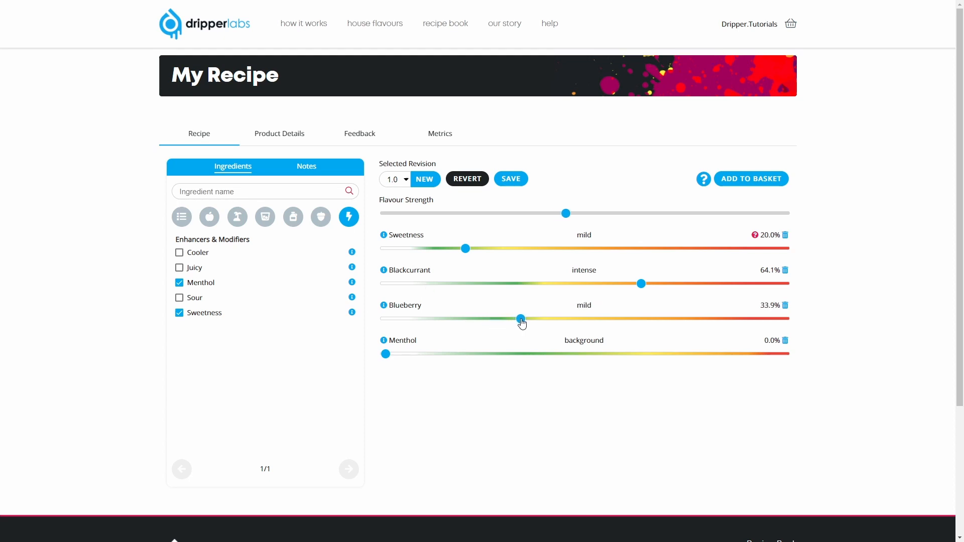
left_click_drag(521, 318, 521, 318)
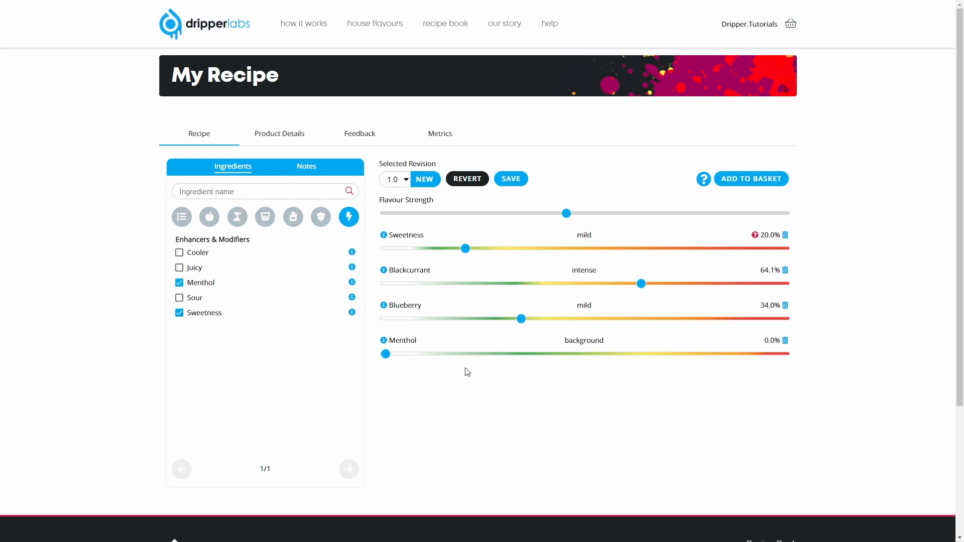
Step: Bring Menthol up to a strong 65.8% and save the recipe revision
left_click_drag(384, 354, 392, 354)
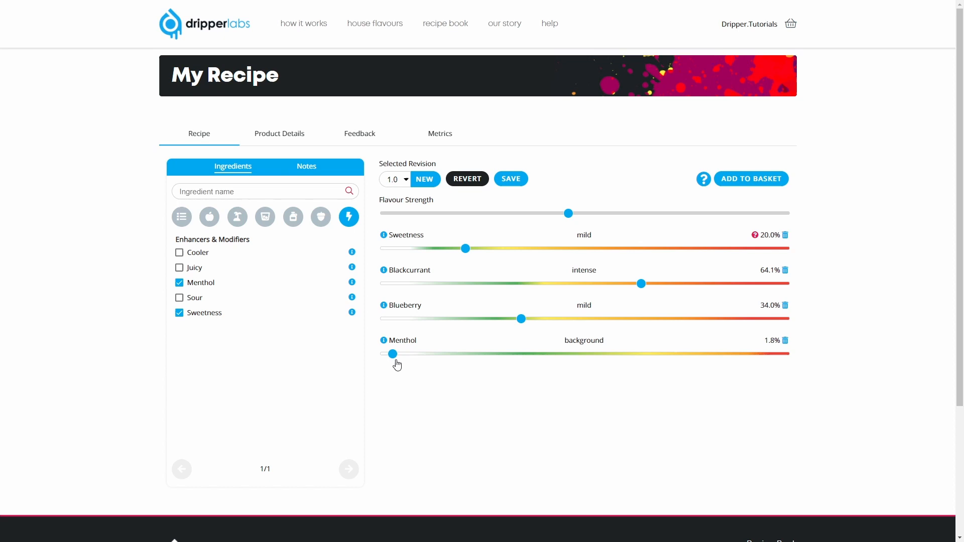
left_click_drag(393, 354, 585, 353)
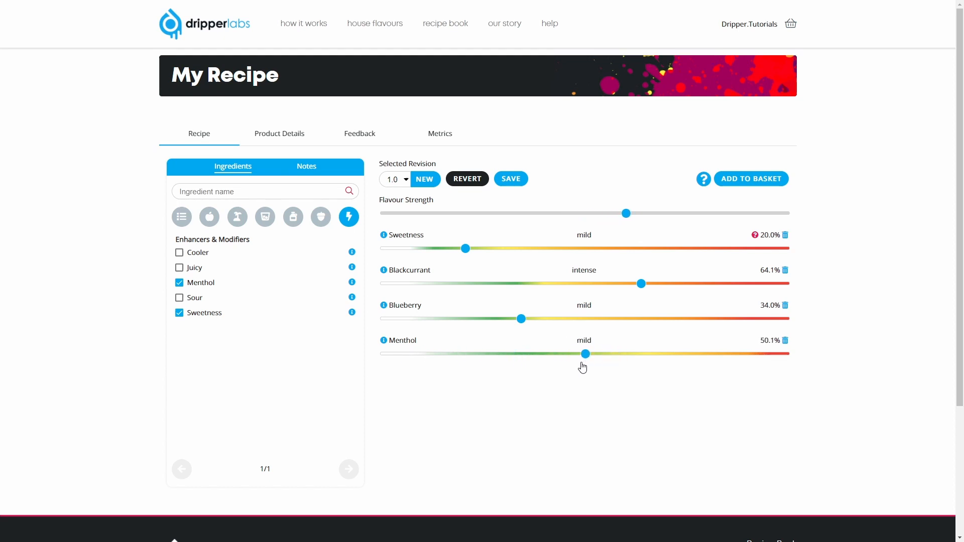
left_click_drag(585, 354, 645, 354)
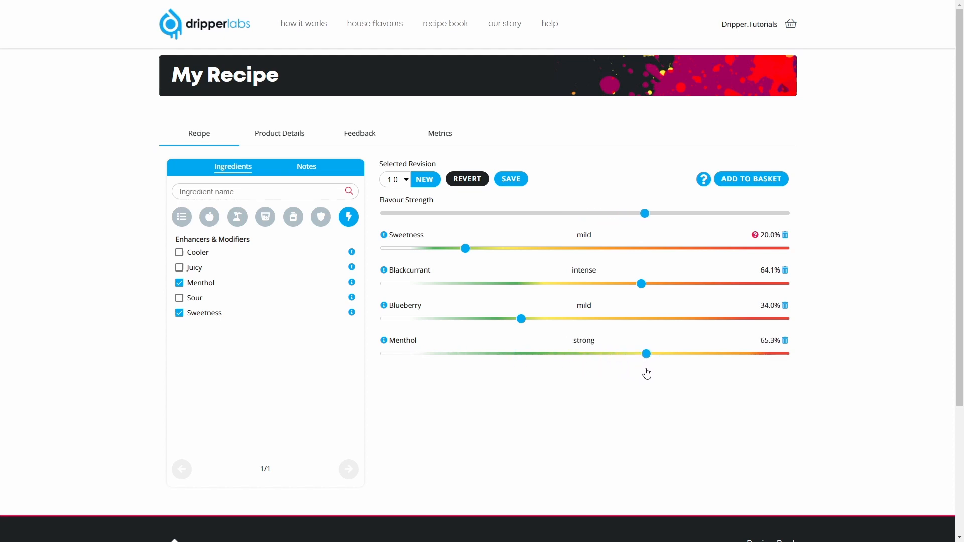
left_click_drag(644, 354, 649, 354)
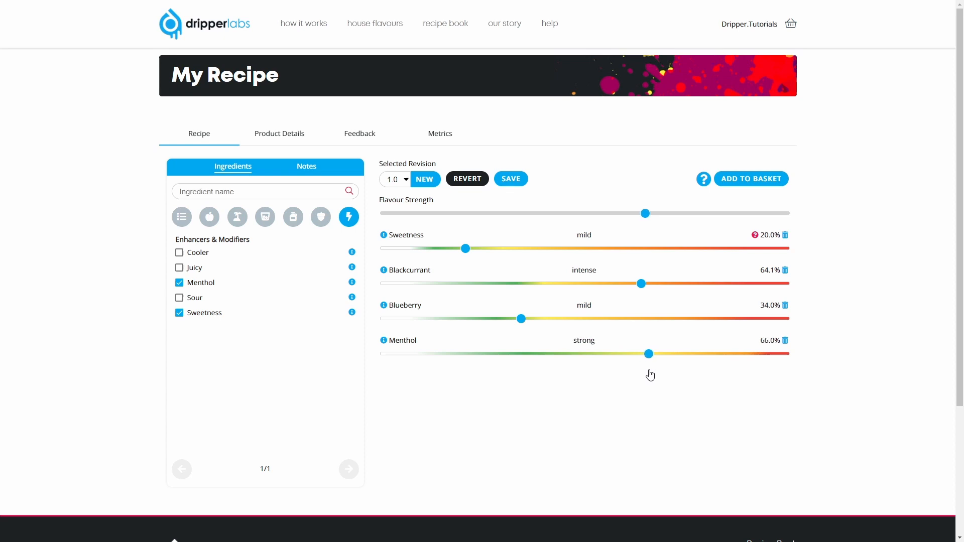
left_click_drag(649, 353, 648, 353)
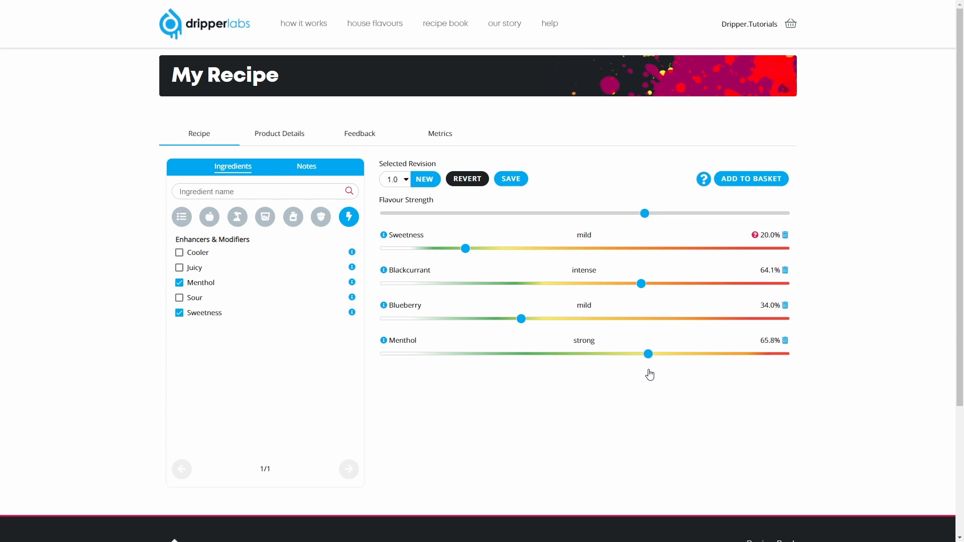
mouse_move(622, 386)
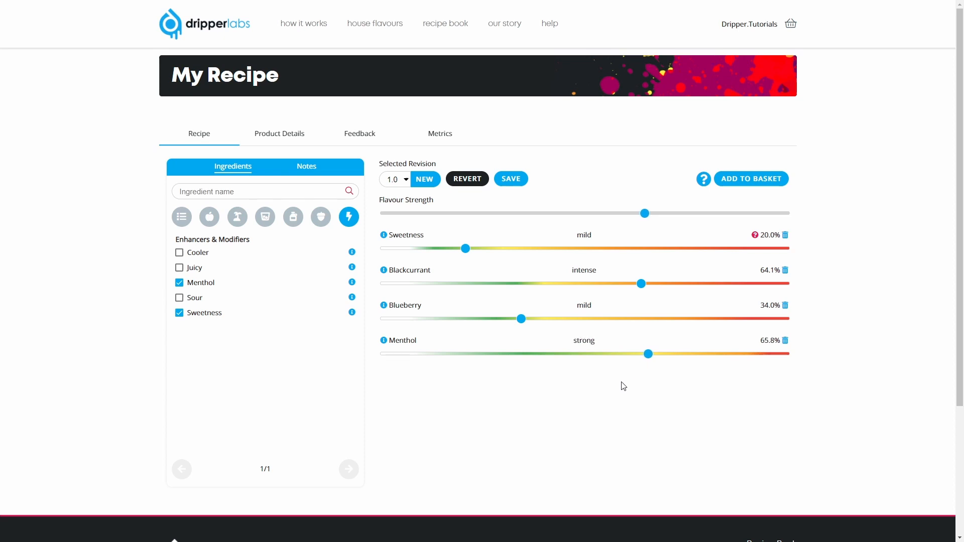
mouse_move(624, 382)
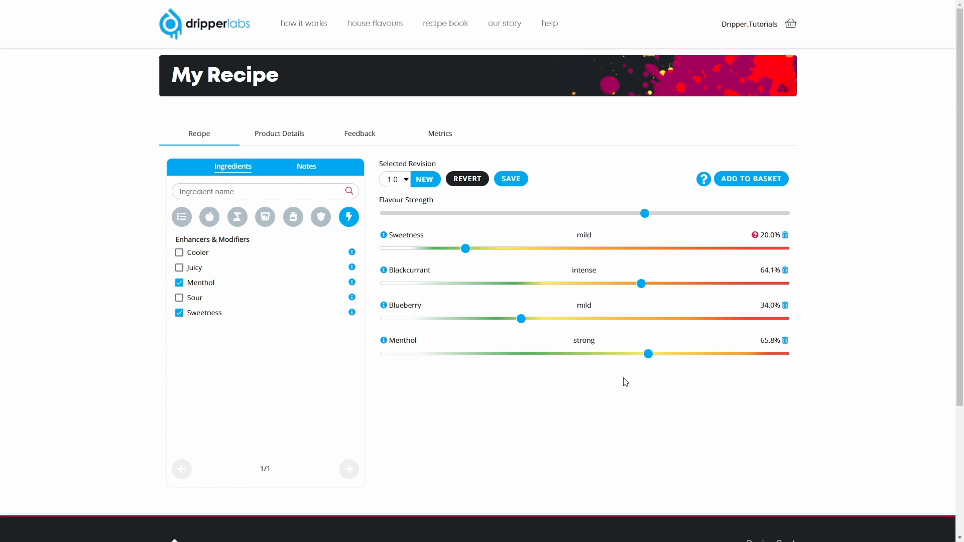
mouse_move(750, 215)
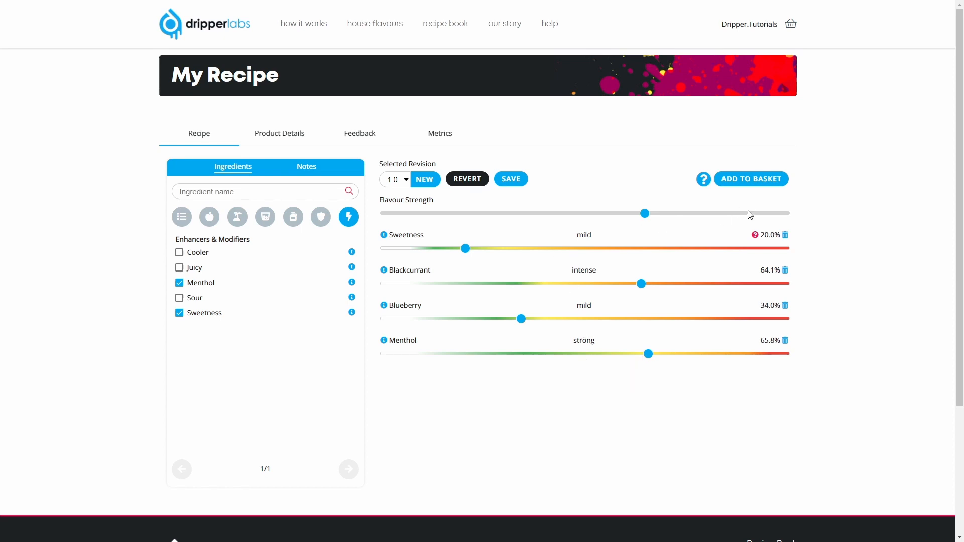
mouse_move(751, 211)
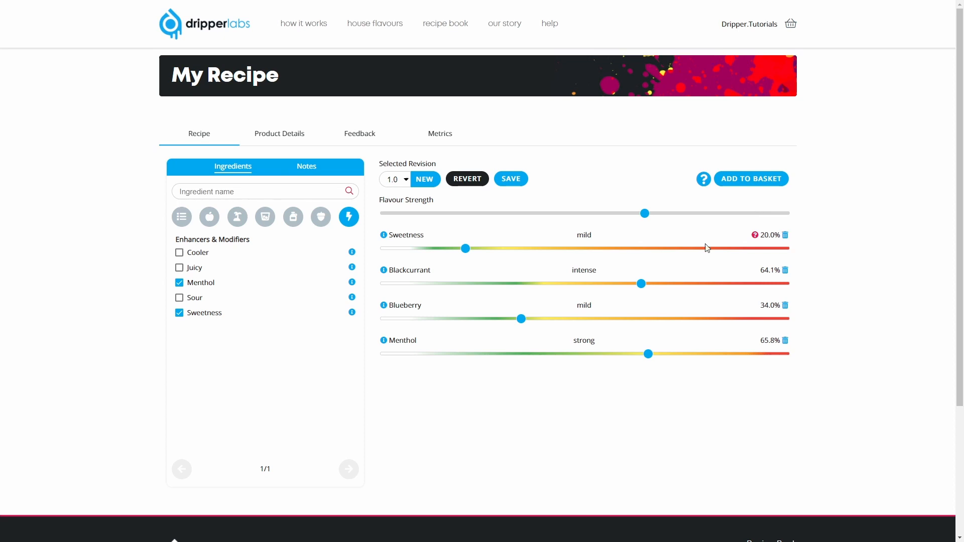
mouse_move(548, 198)
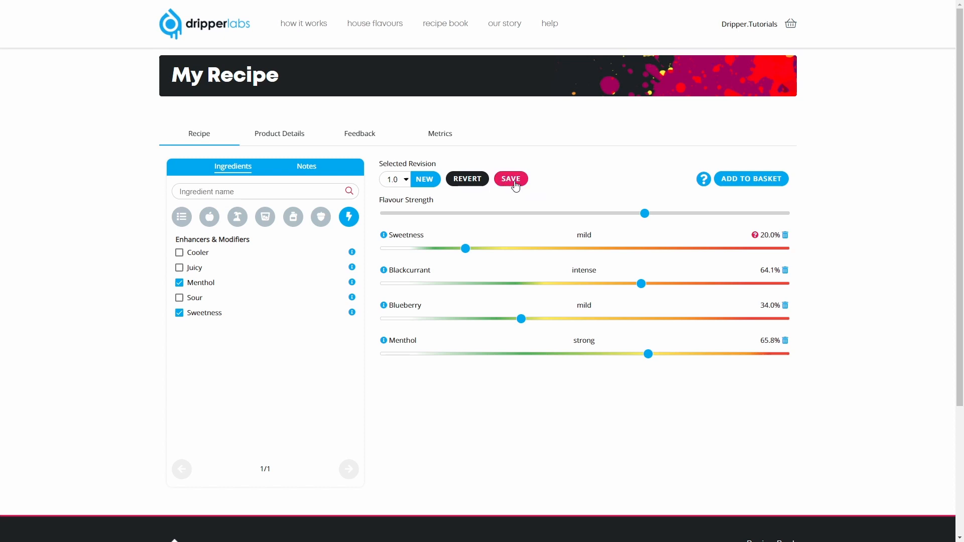
left_click(511, 178)
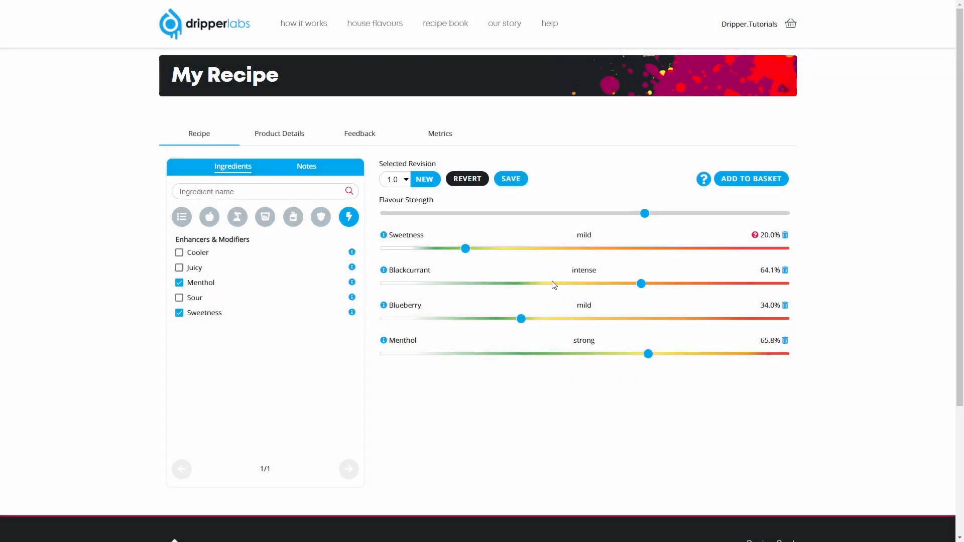
left_click(510, 178)
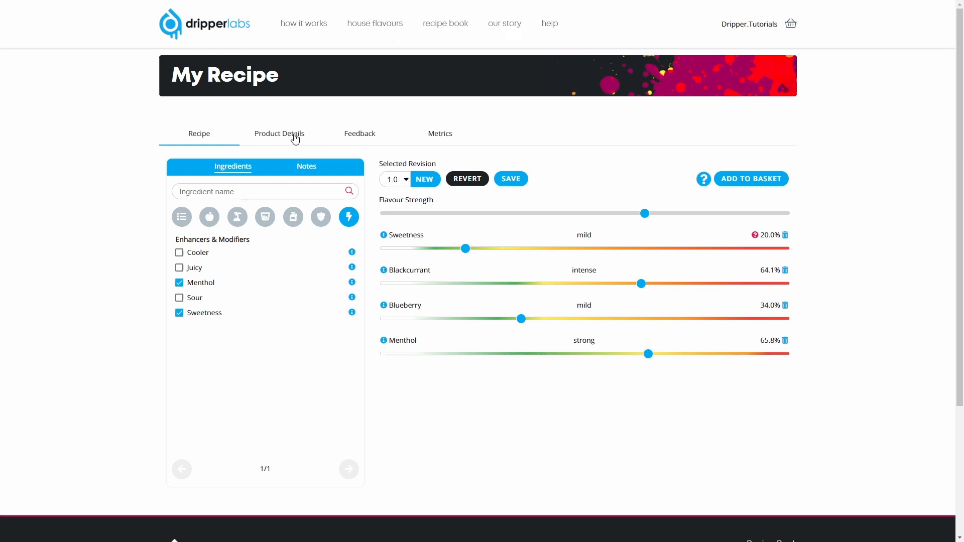
Step: Rename the recipe to 'Blackcurrant Menthol' under Product Details and return to the recipe sliders
left_click(278, 134)
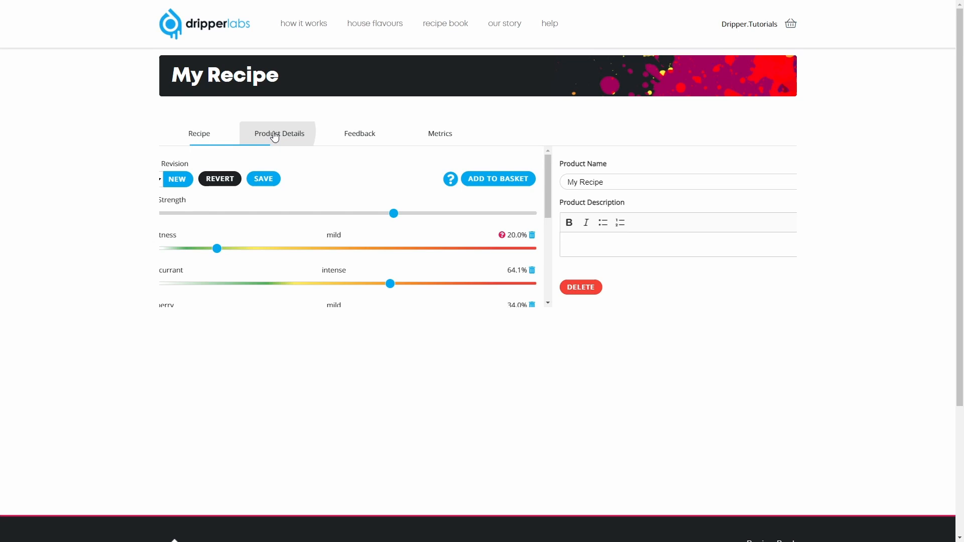
left_click(279, 134)
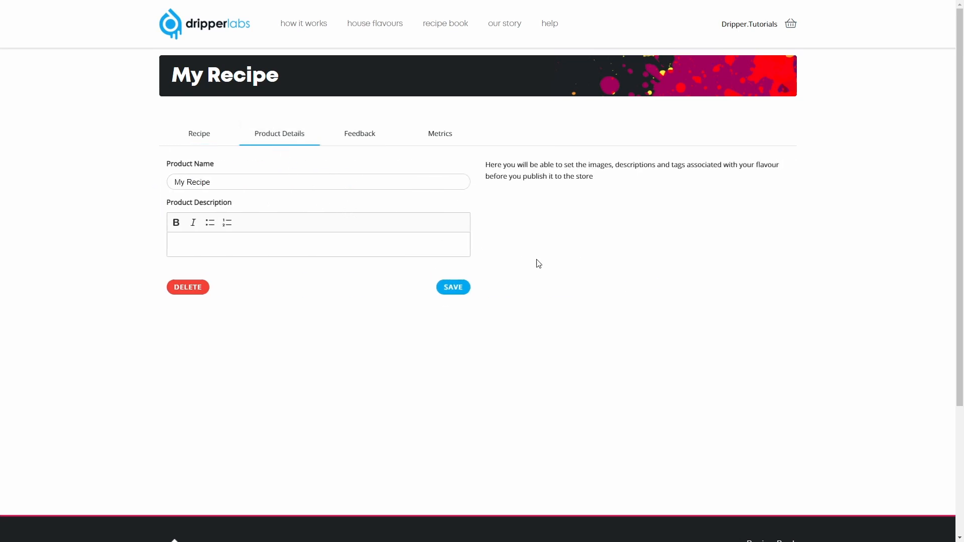
mouse_move(551, 255)
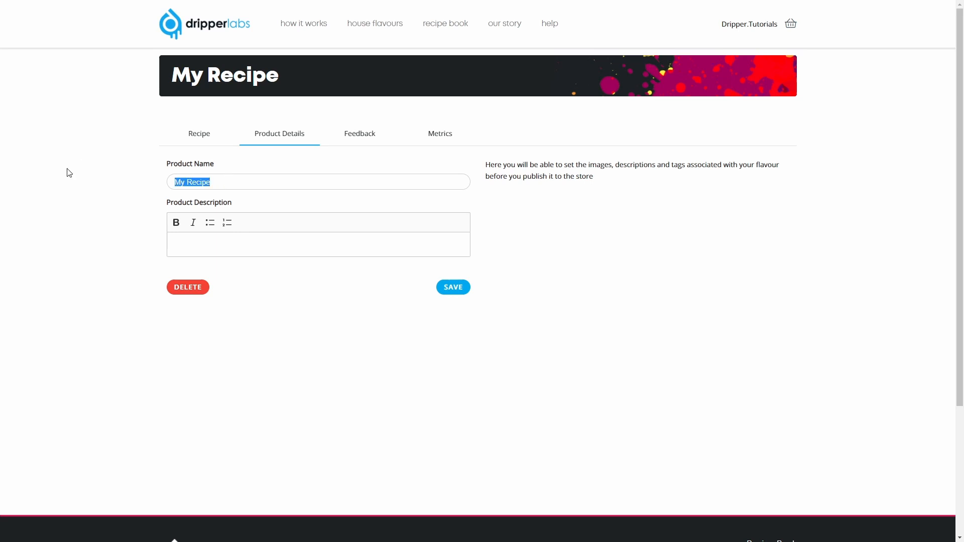
type("Blacku")
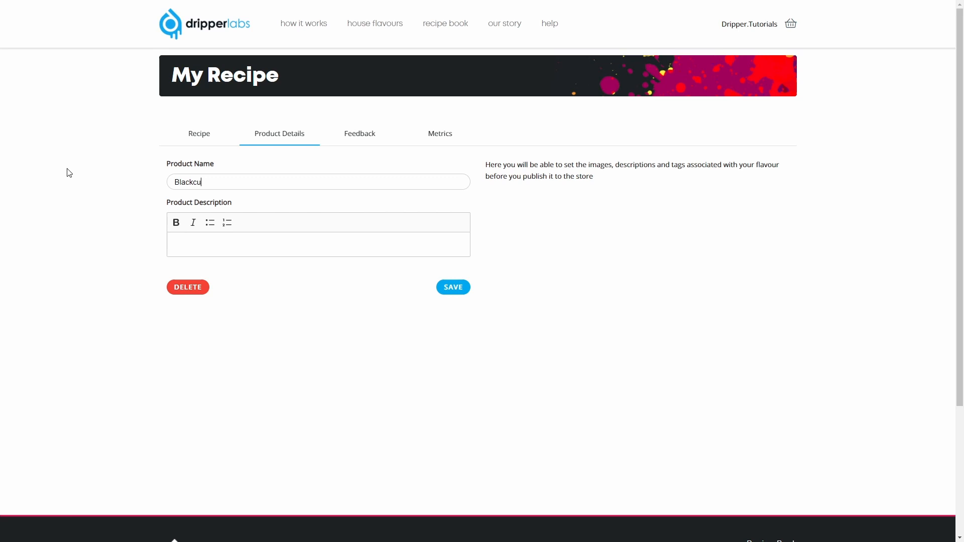
type("rrant Men")
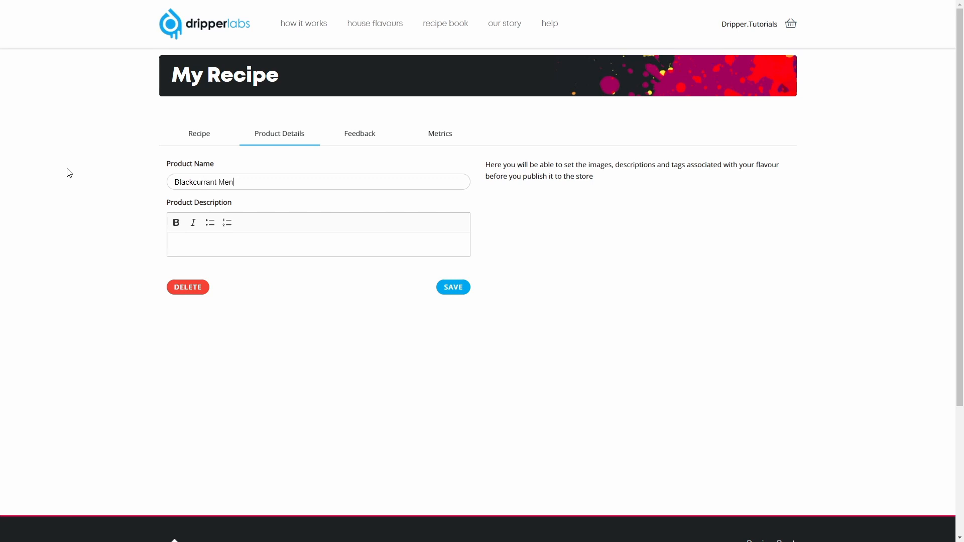
type("thol")
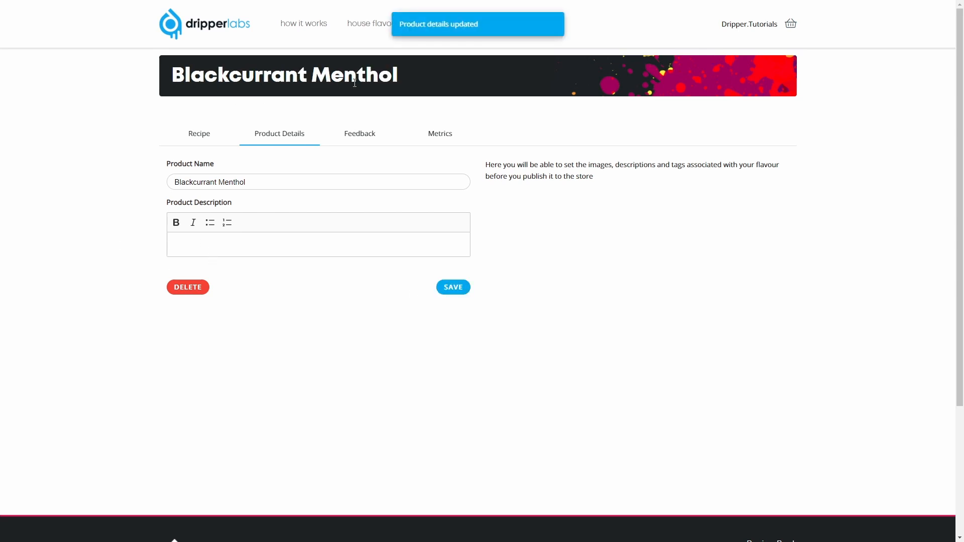
left_click(199, 134)
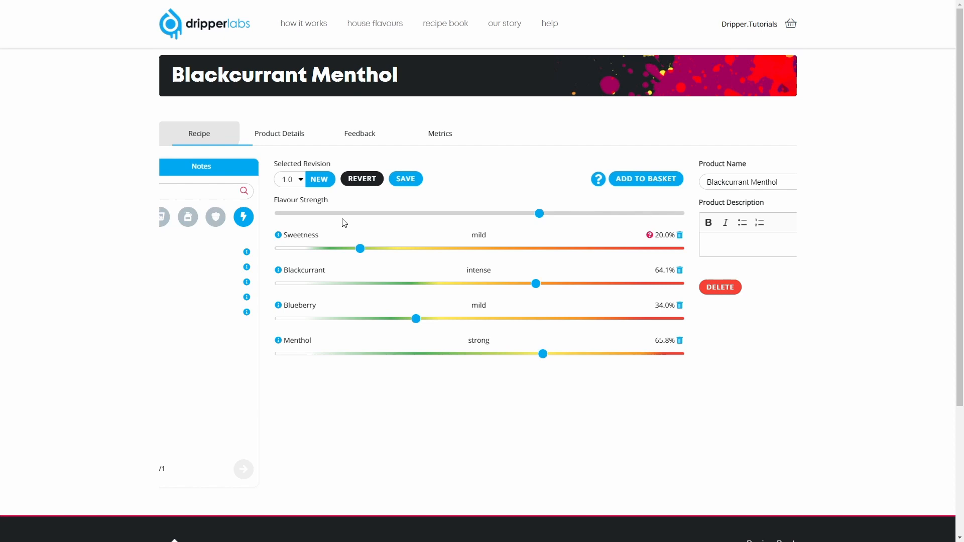